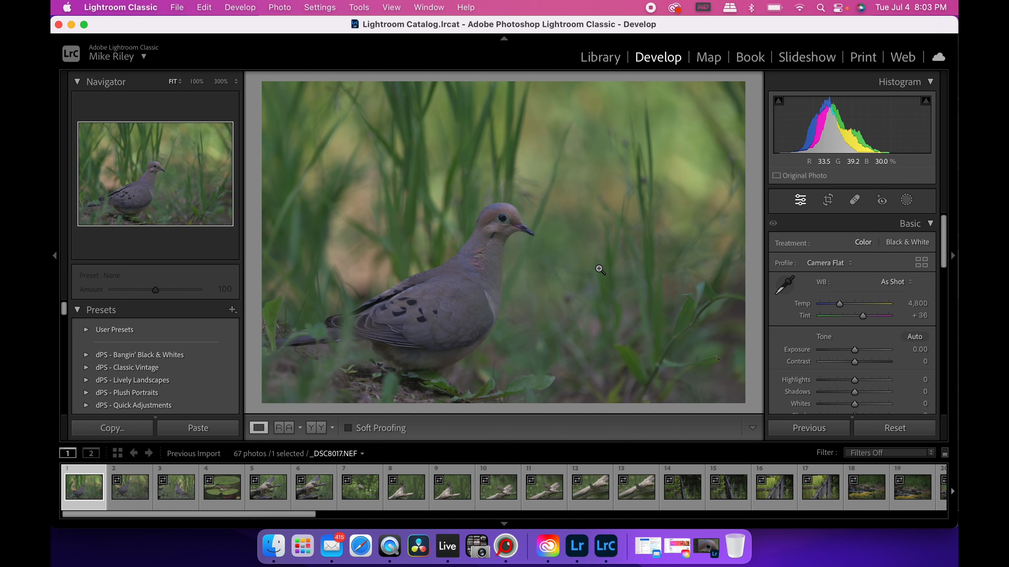
mouse_move(555, 371)
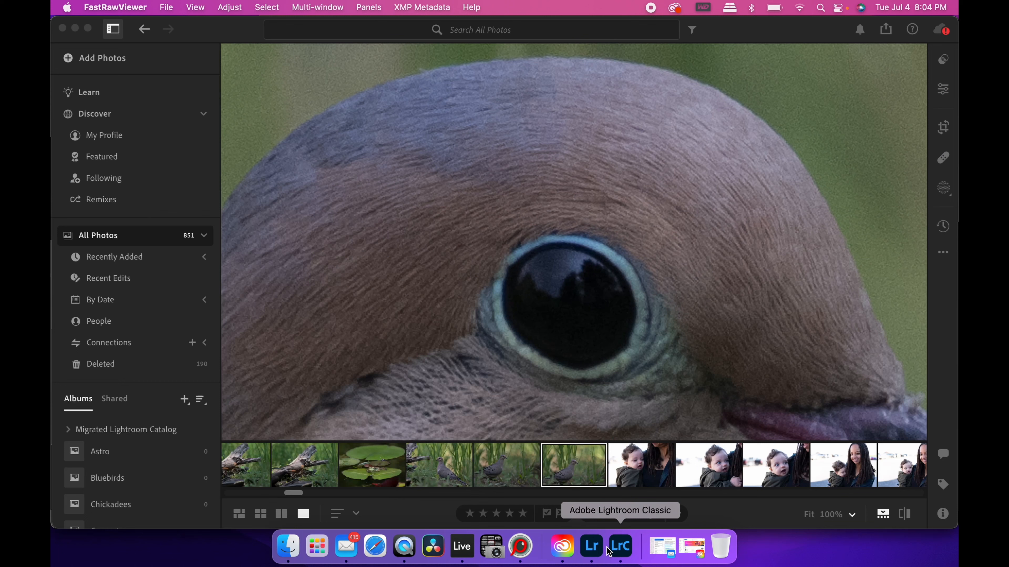
Step: View the dove raw _DSC8017.NEF in FastRawViewer, then bring Lightroom Classic back
left_click(618, 546)
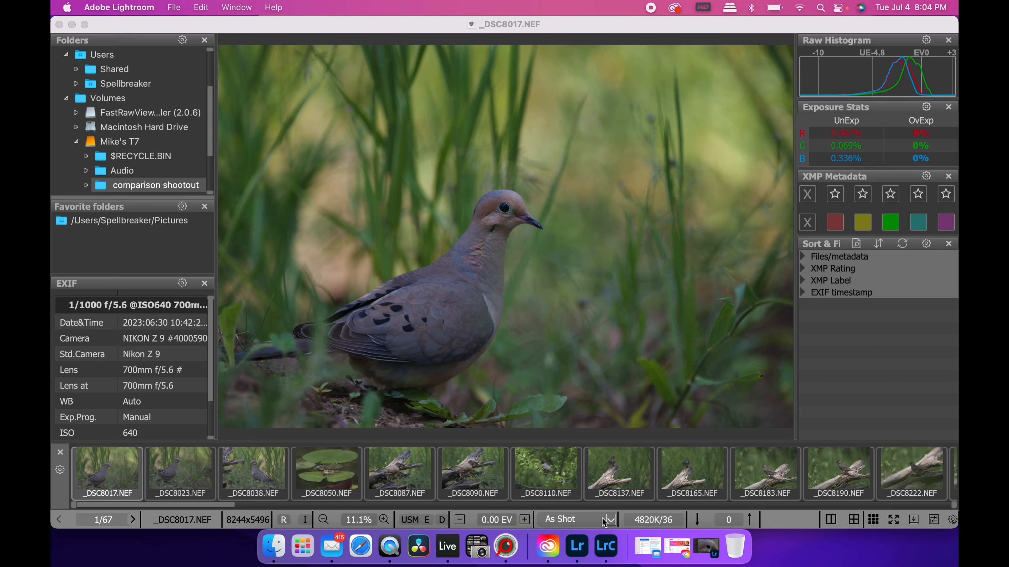
left_click(605, 546)
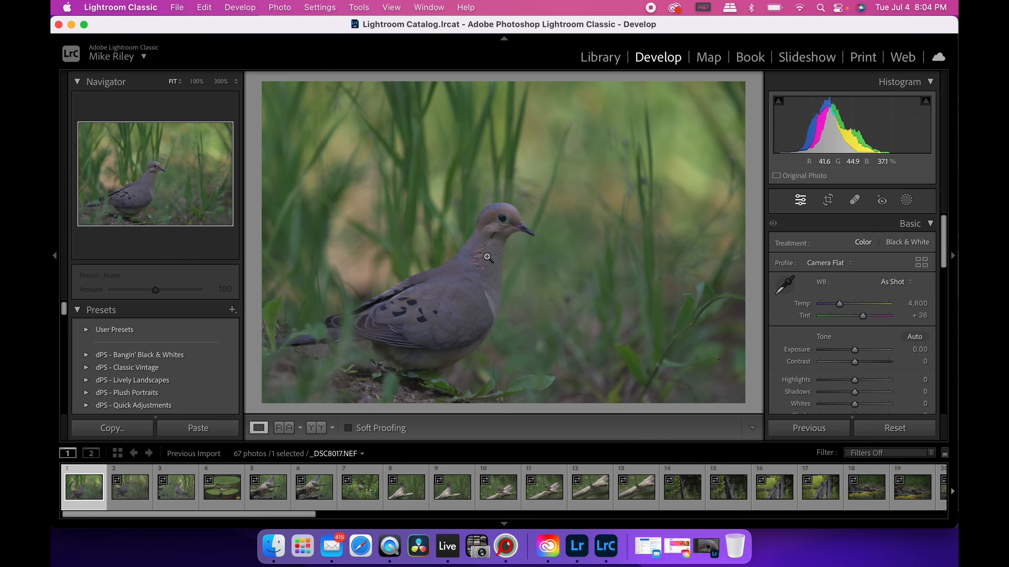
left_click(488, 258)
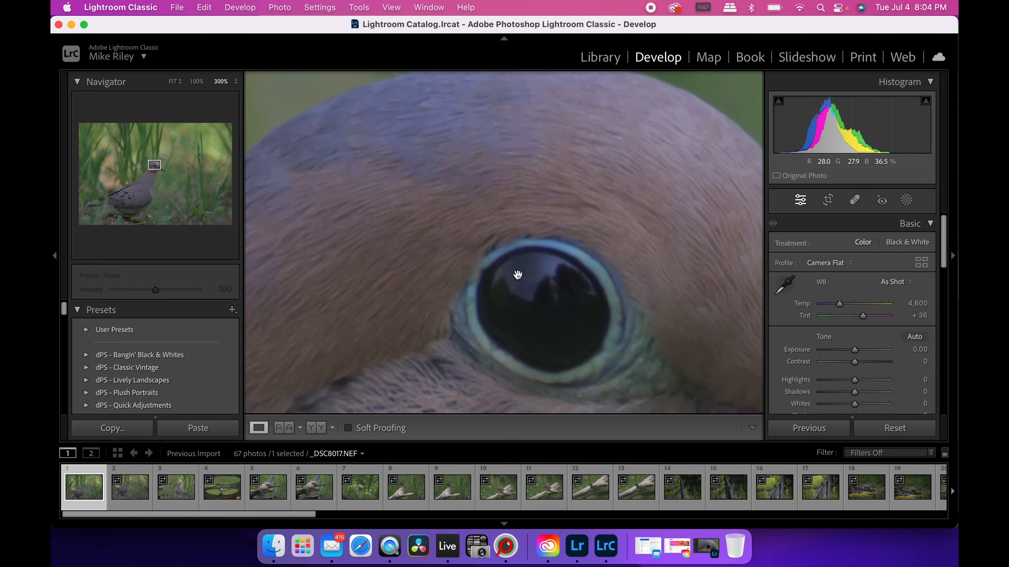
left_click_drag(516, 275, 410, 246)
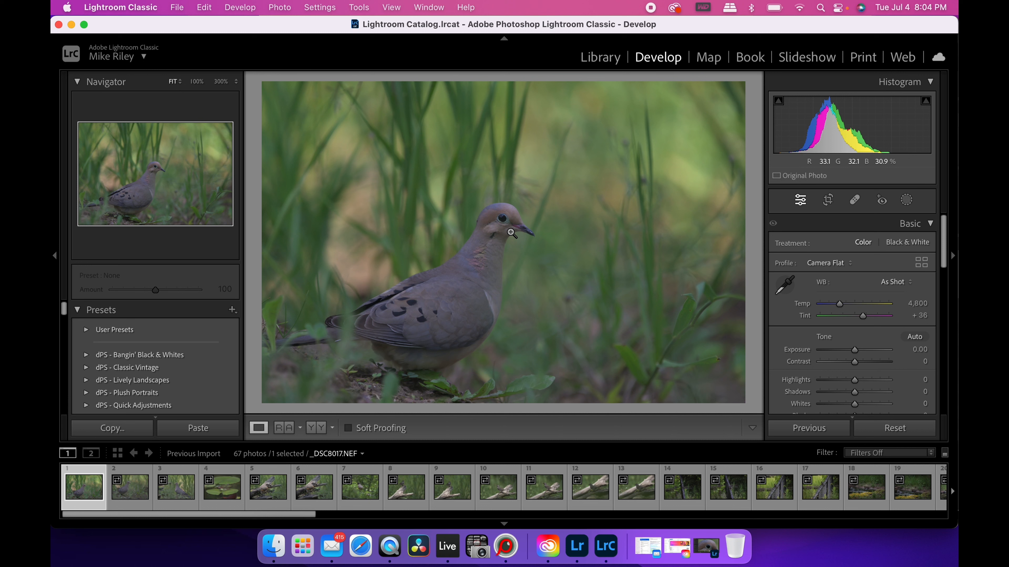
mouse_move(816, 278)
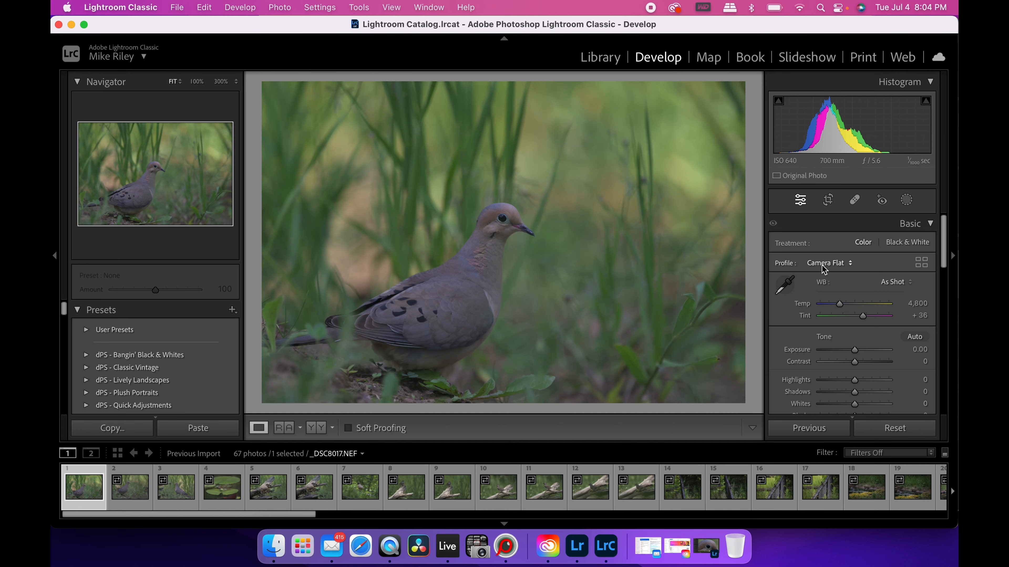
left_click(511, 232)
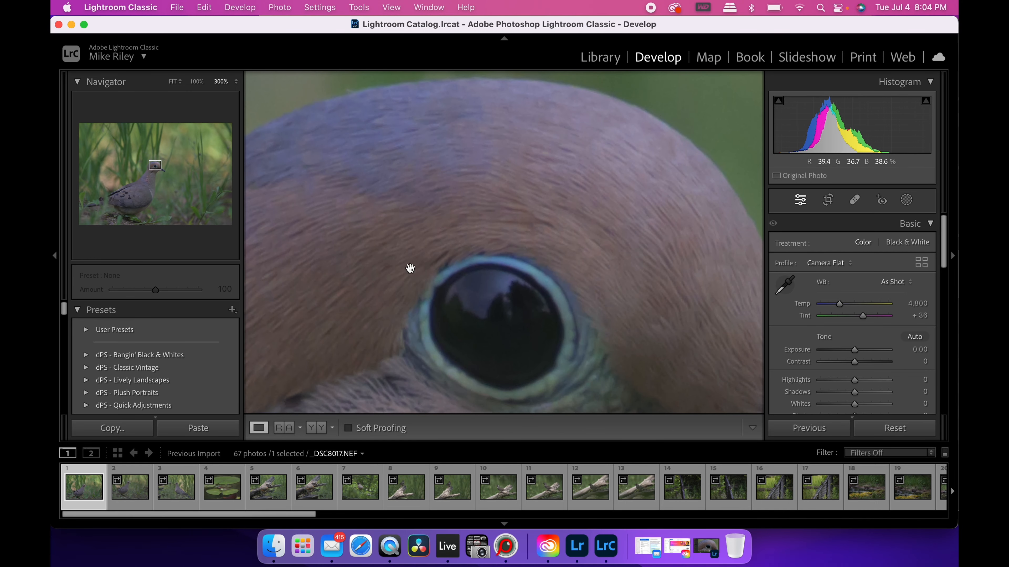
mouse_move(518, 187)
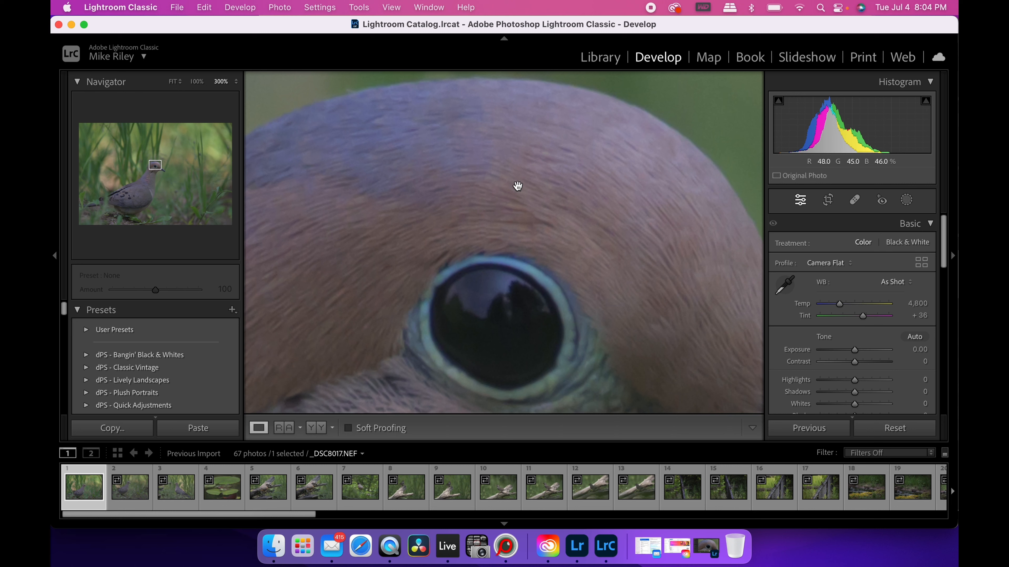
mouse_move(487, 191)
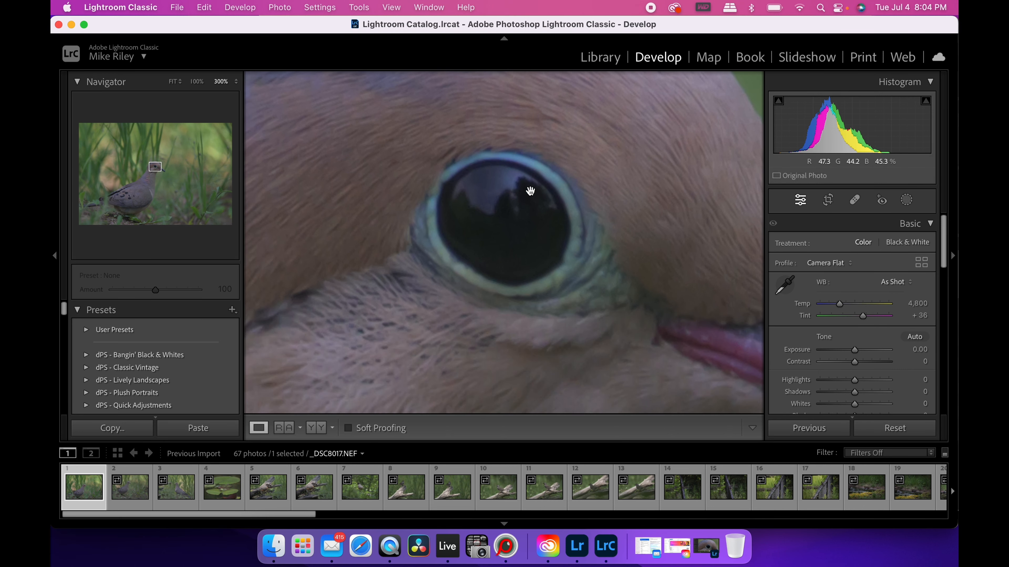
left_click_drag(531, 192, 489, 213)
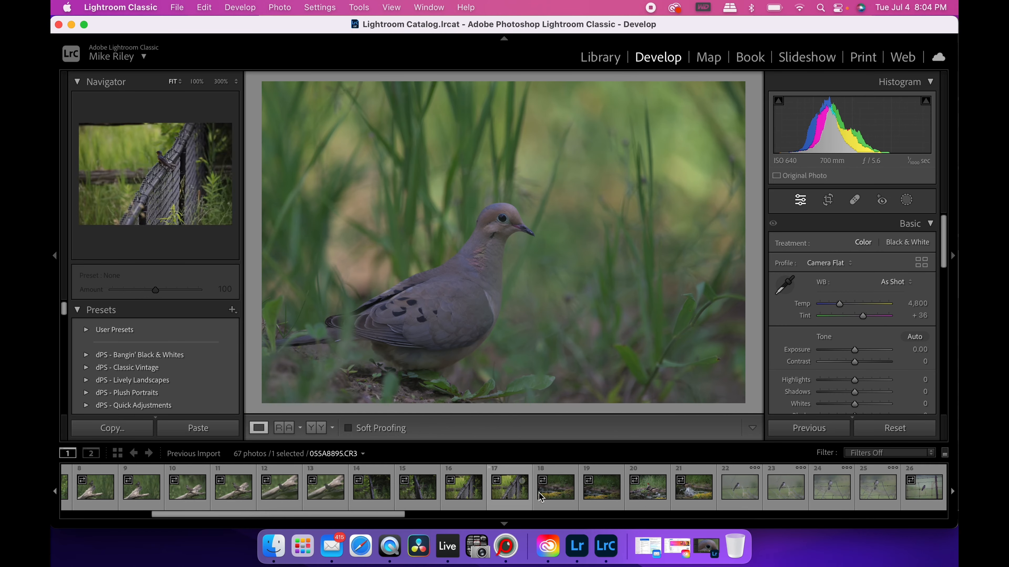
Step: Inspect the Canon raw 0055A8895.CR3 bird at 300%, panning over head, eye and chest feathers
scroll("right", 3)
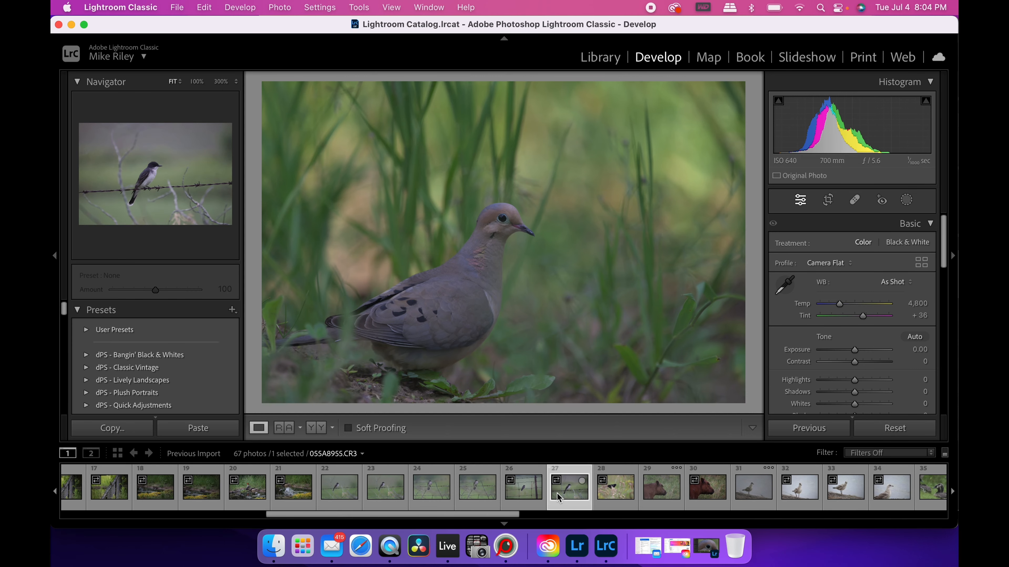
left_click(569, 485)
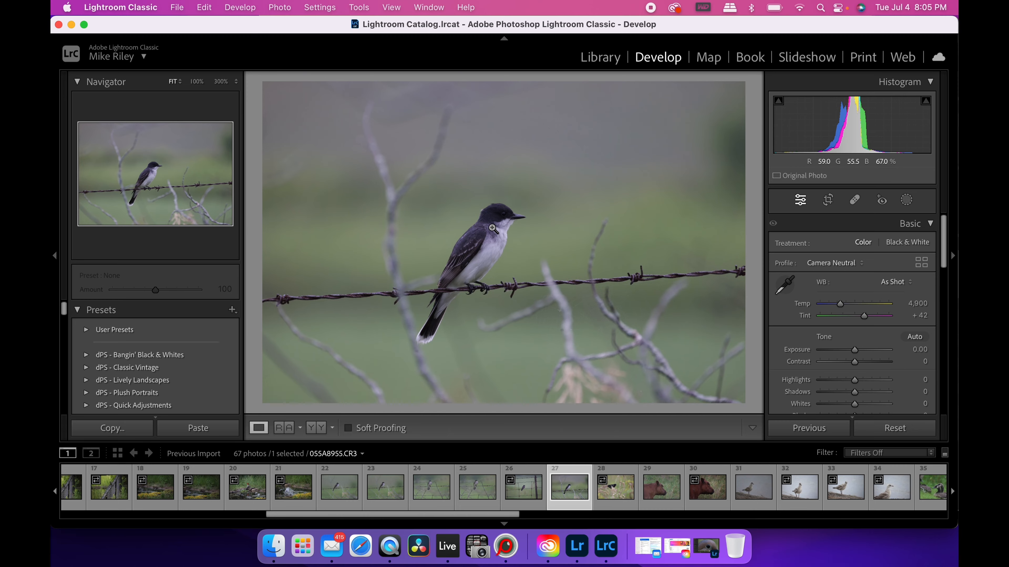
left_click(495, 232)
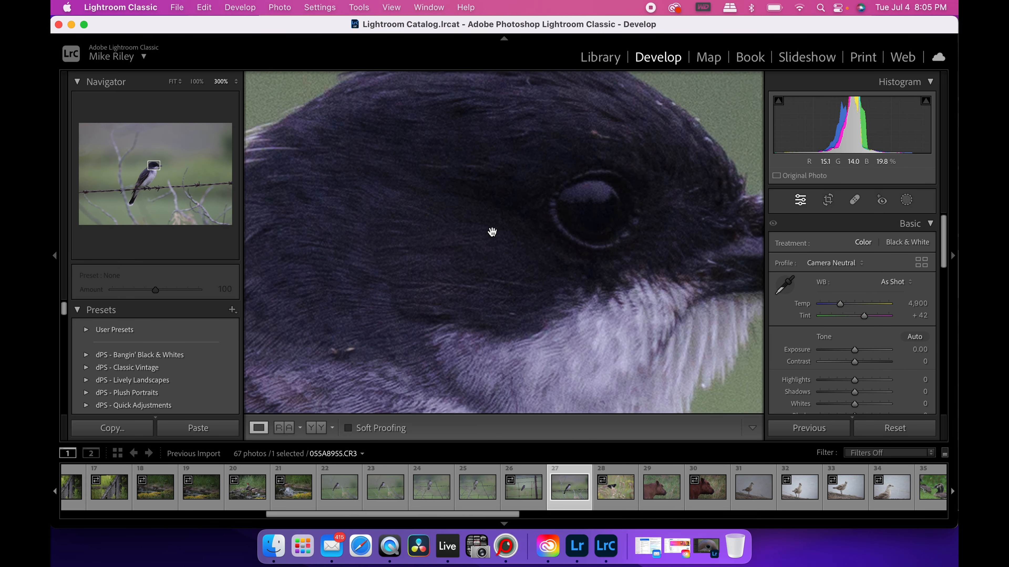
left_click_drag(493, 231, 625, 153)
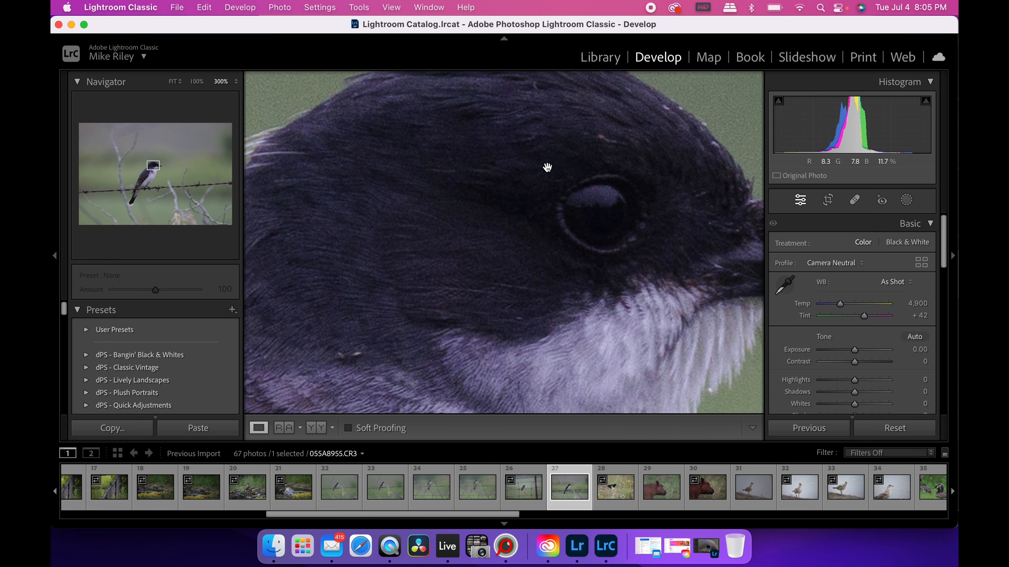
left_click_drag(547, 167, 454, 275)
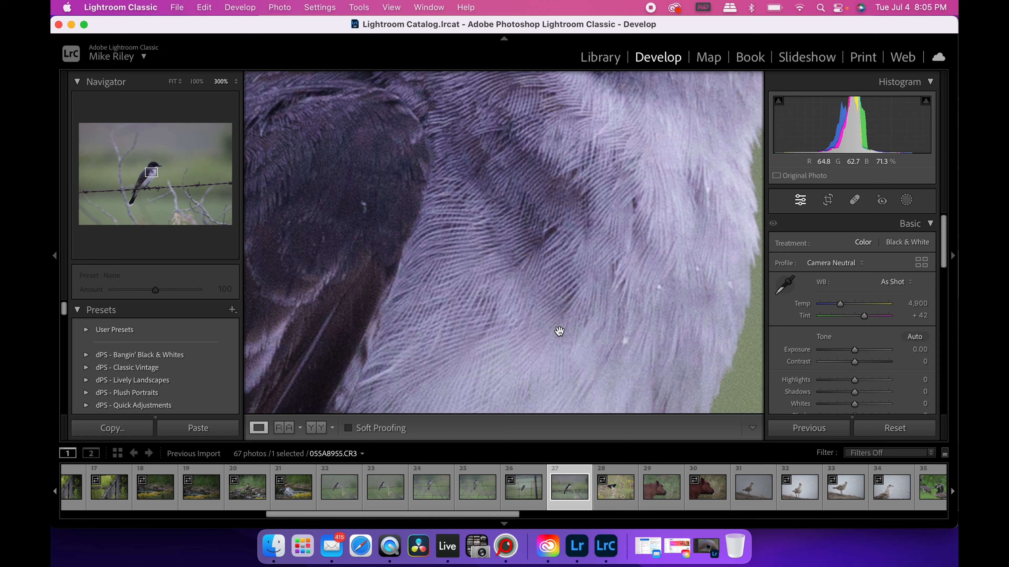
left_click_drag(559, 331, 488, 235)
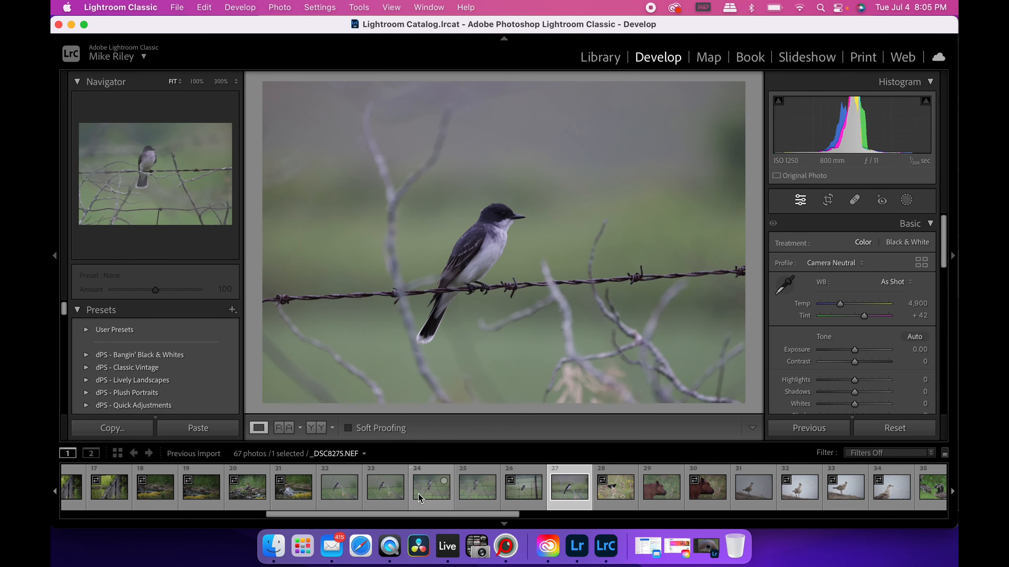
Step: Inspect the Nikon raw _DSC8257.NEF kingbird at 300%, panning around the head and chest
left_click(384, 486)
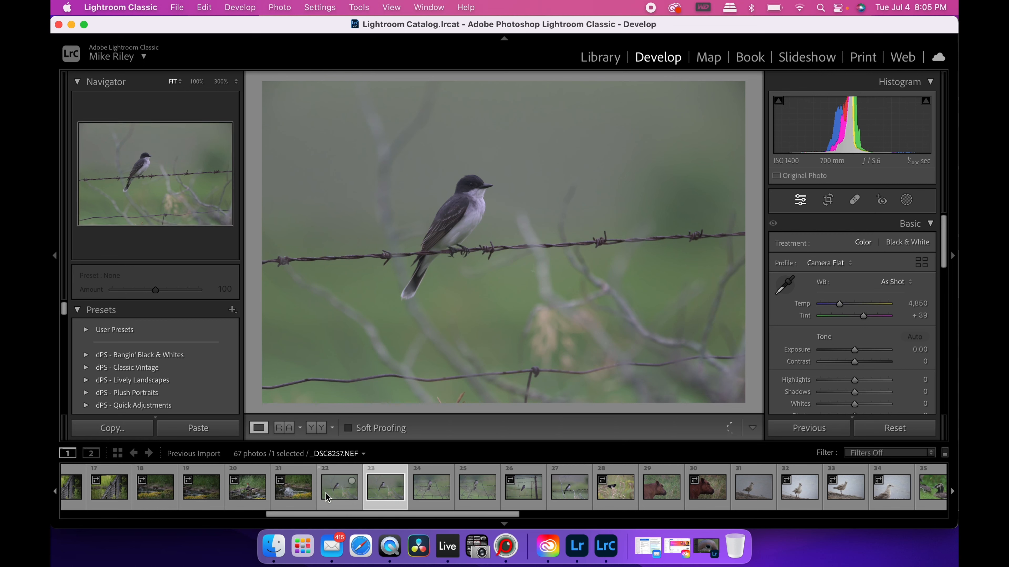
left_click(339, 487)
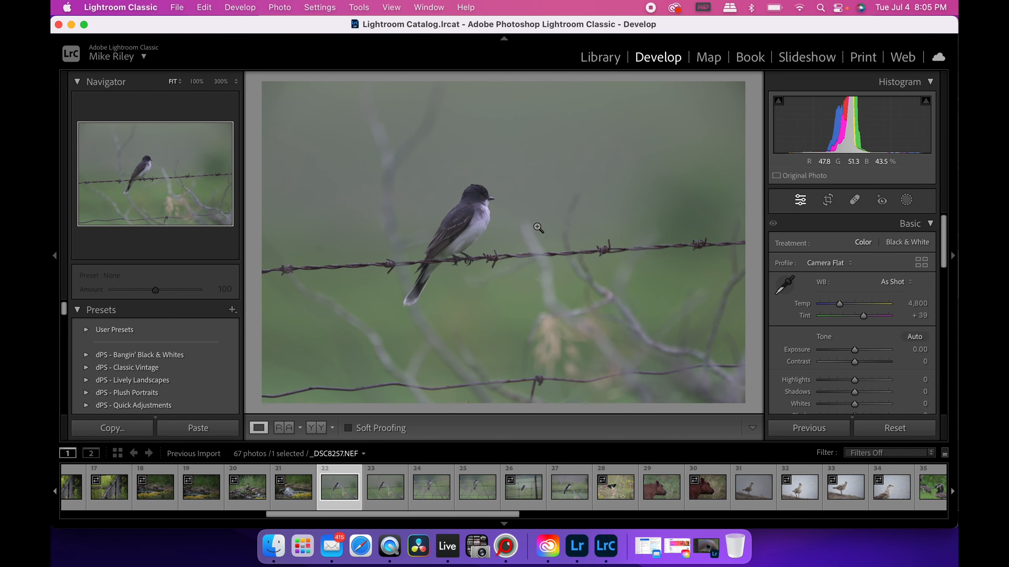
left_click(539, 227)
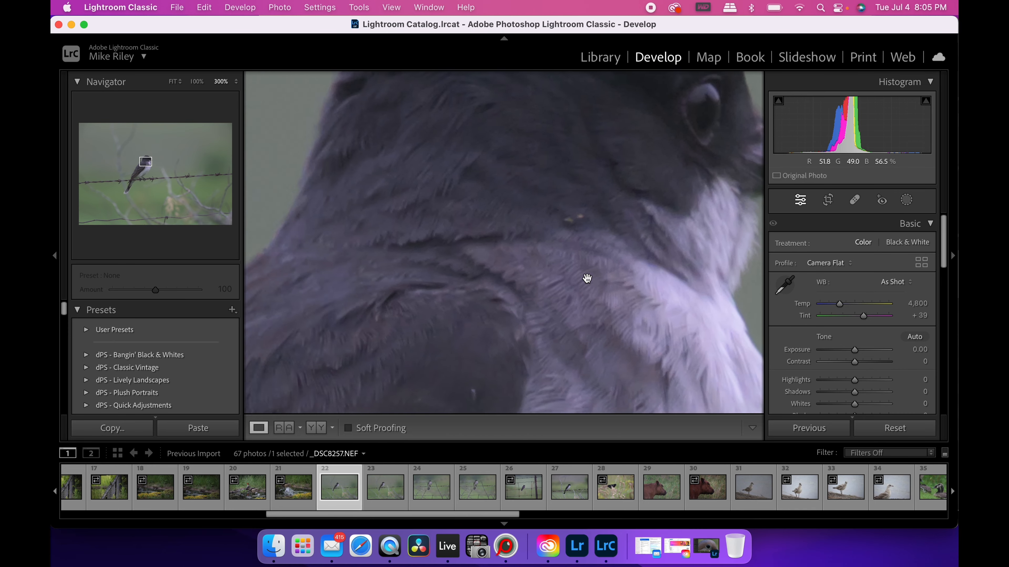
left_click_drag(587, 278, 458, 226)
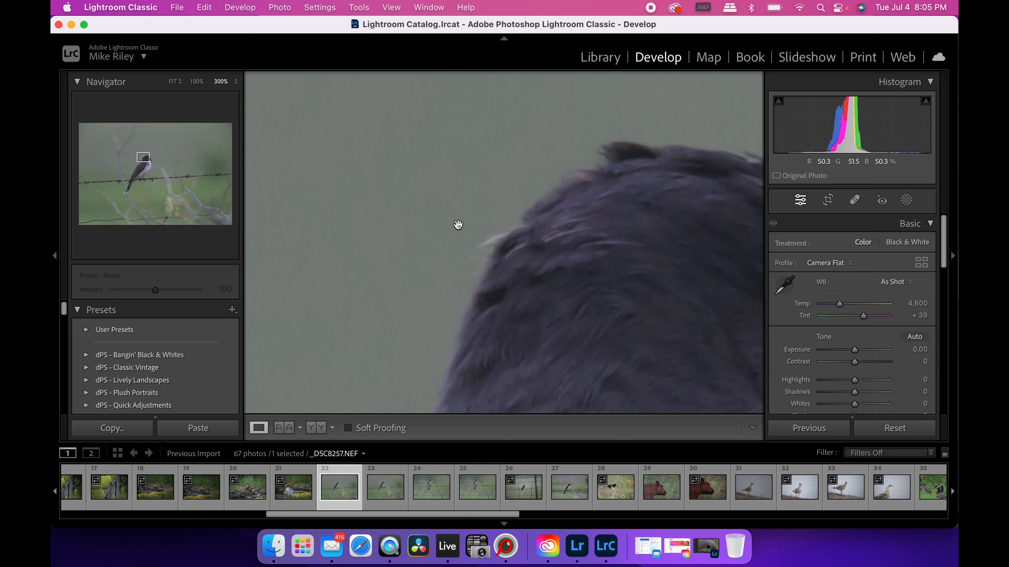
left_click_drag(458, 225, 499, 240)
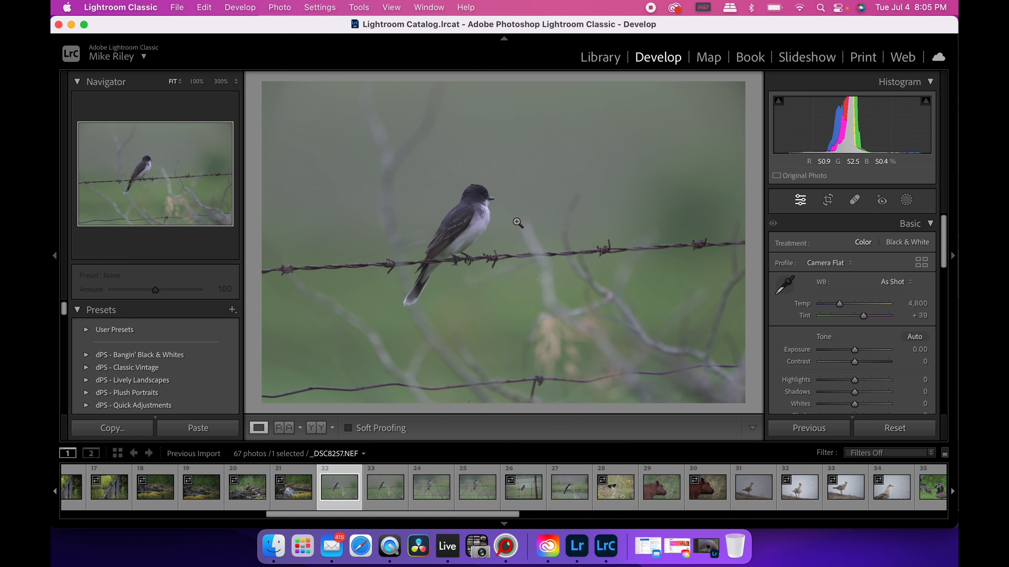
mouse_move(462, 204)
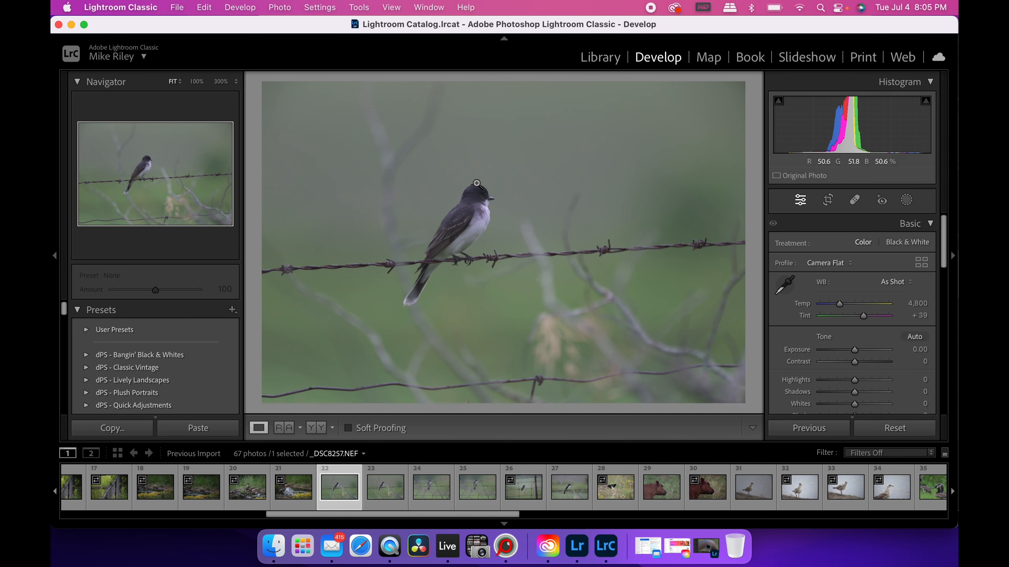
mouse_move(509, 184)
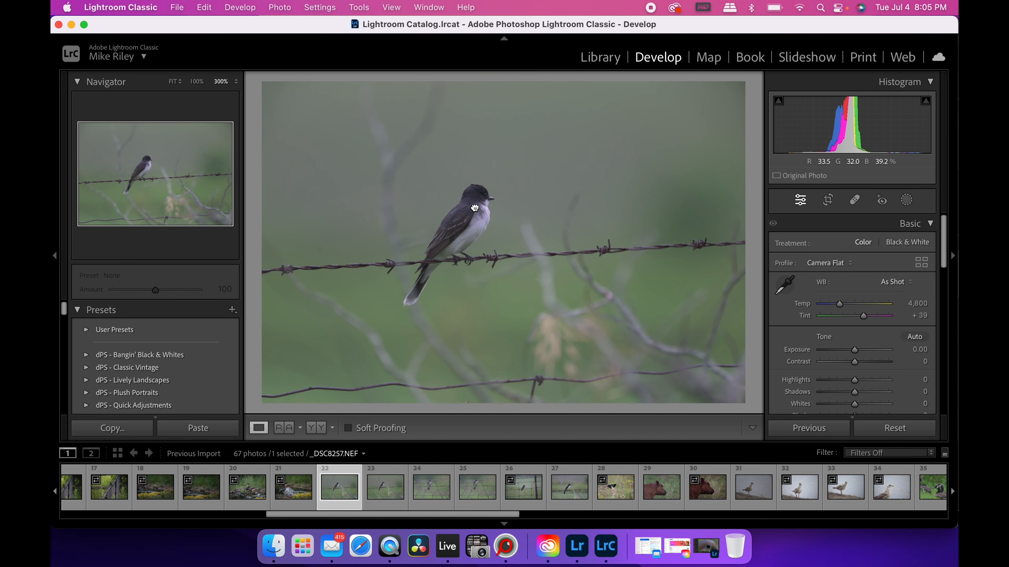
left_click(473, 207)
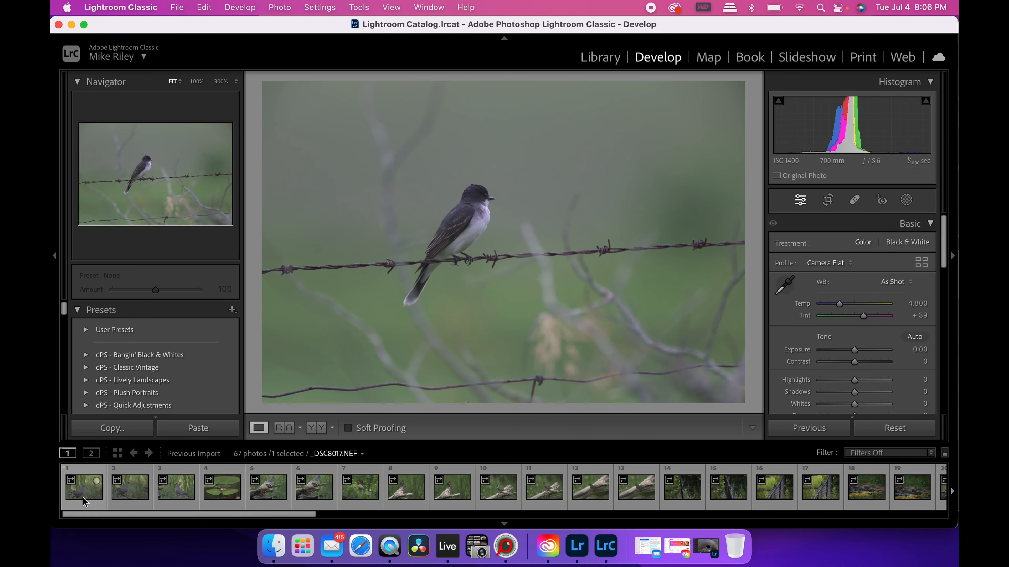
Step: Reselect the Nikon dove photo _DSC8017.NEF from the first Filmstrip thumbnail
left_click(83, 487)
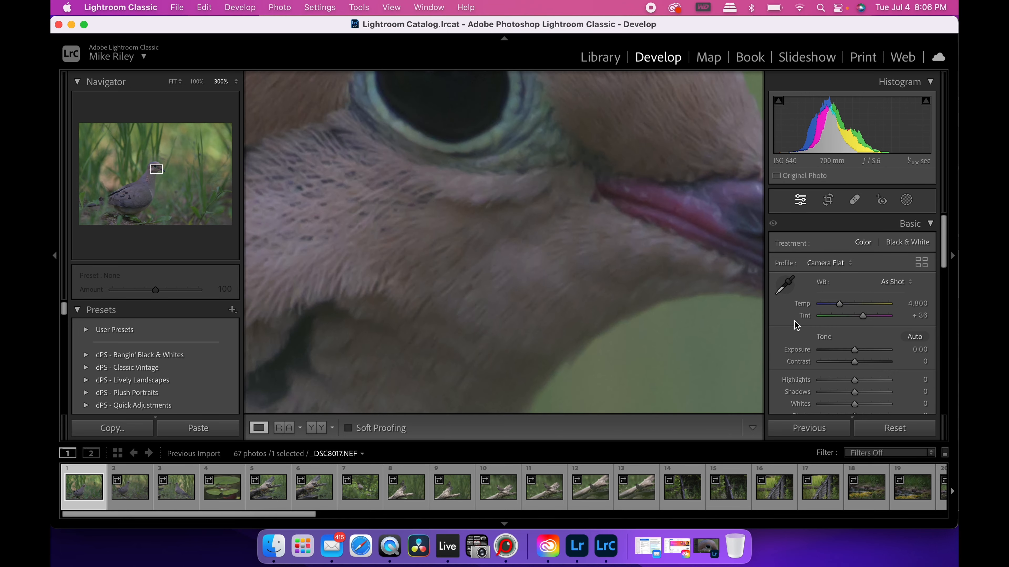
Step: Lower the dove's Sharpening Amount from 126 to 50 while viewing the eye at 300%, then return to Fit
scroll("down", 3)
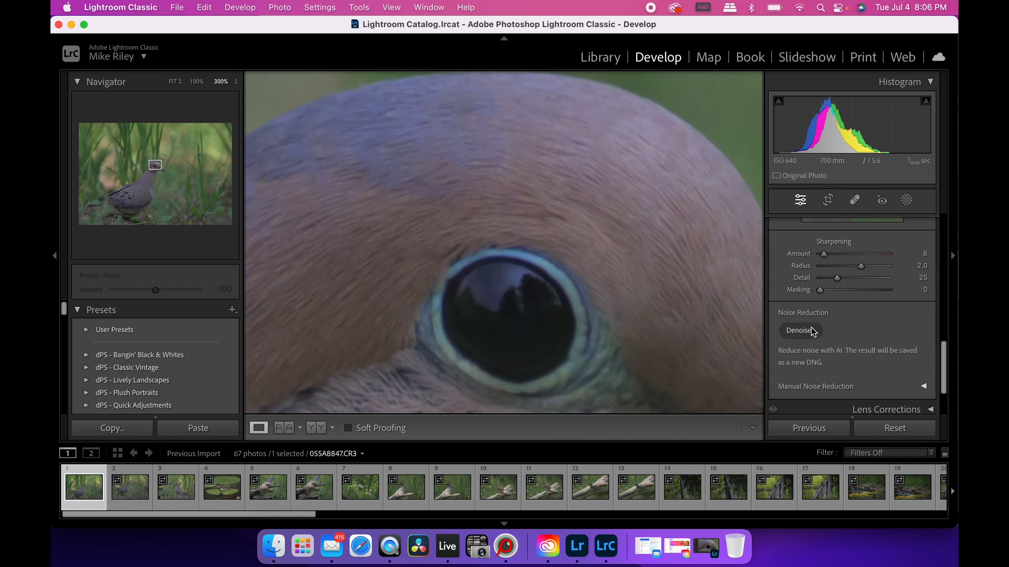
left_click_drag(822, 253, 867, 253)
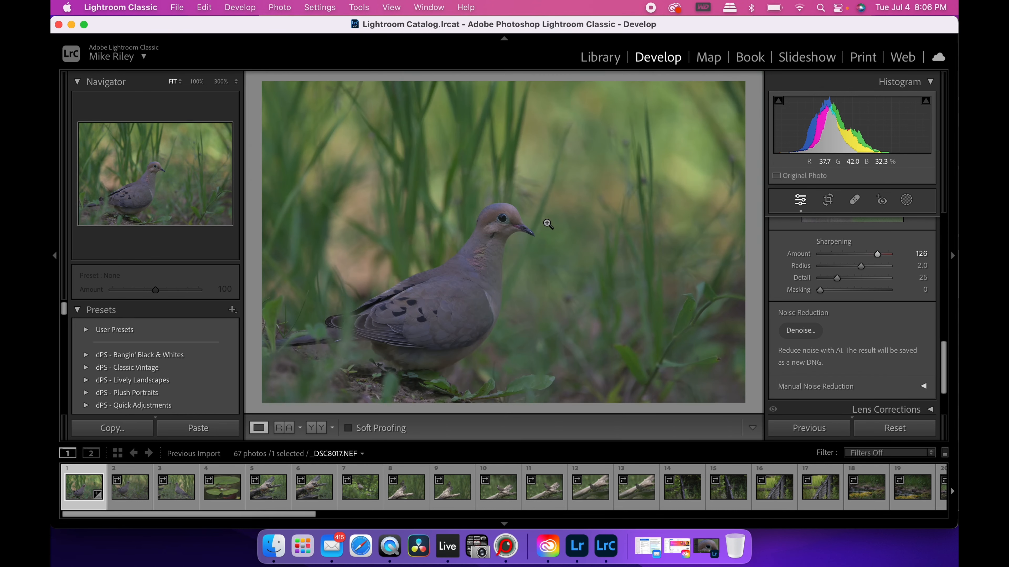
left_click(547, 224)
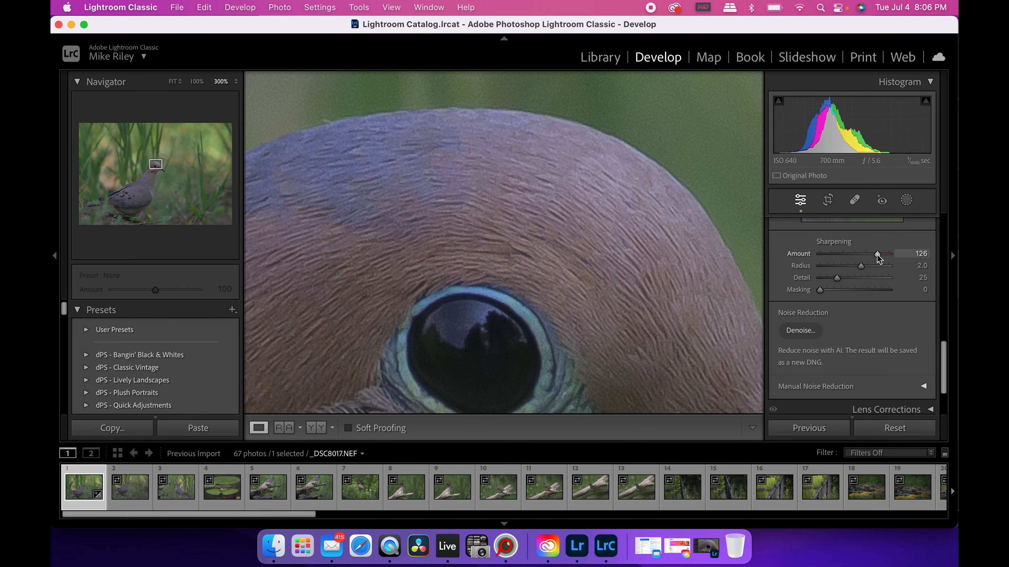
left_click_drag(877, 253, 891, 253)
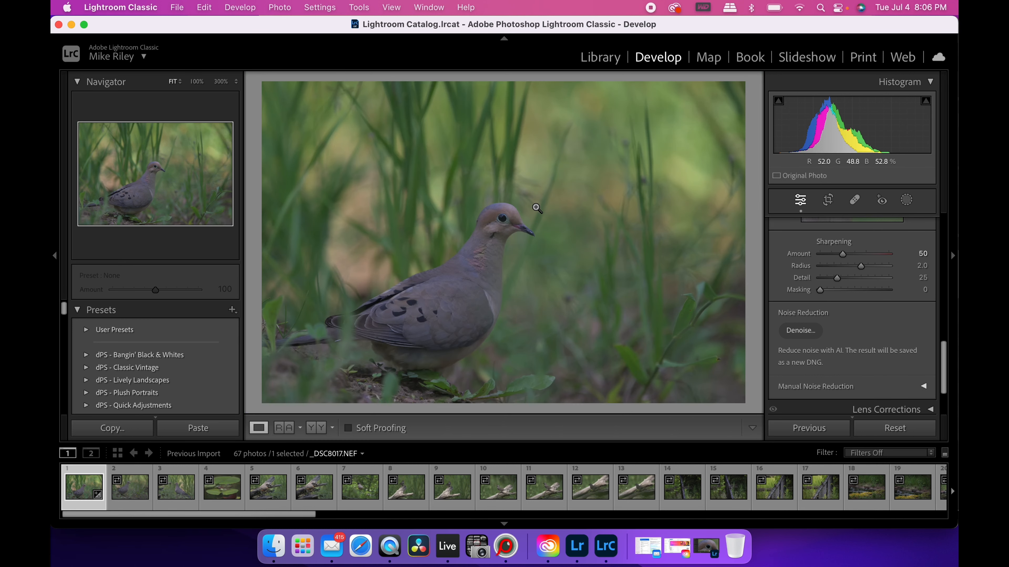
mouse_move(484, 257)
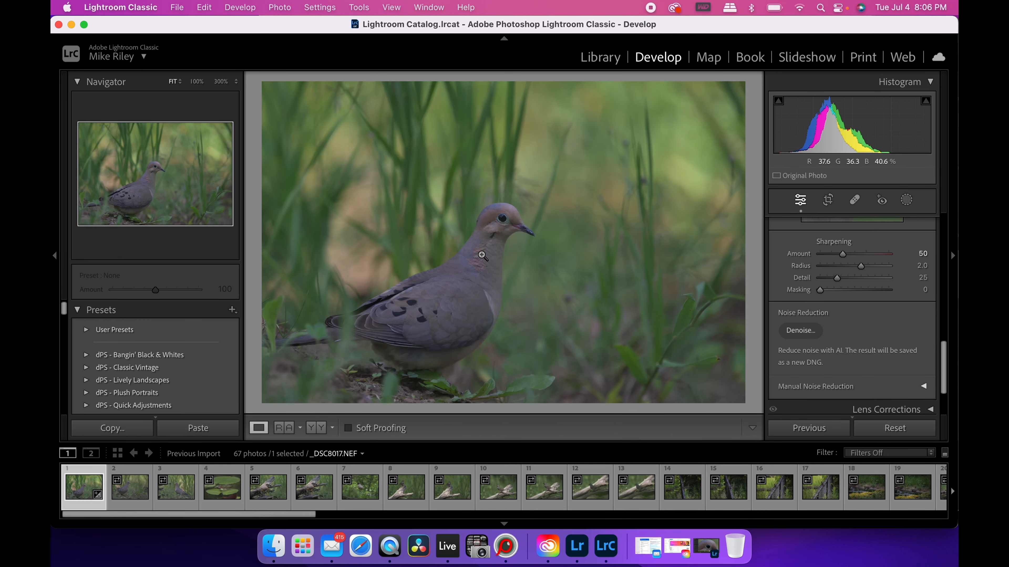
mouse_move(505, 233)
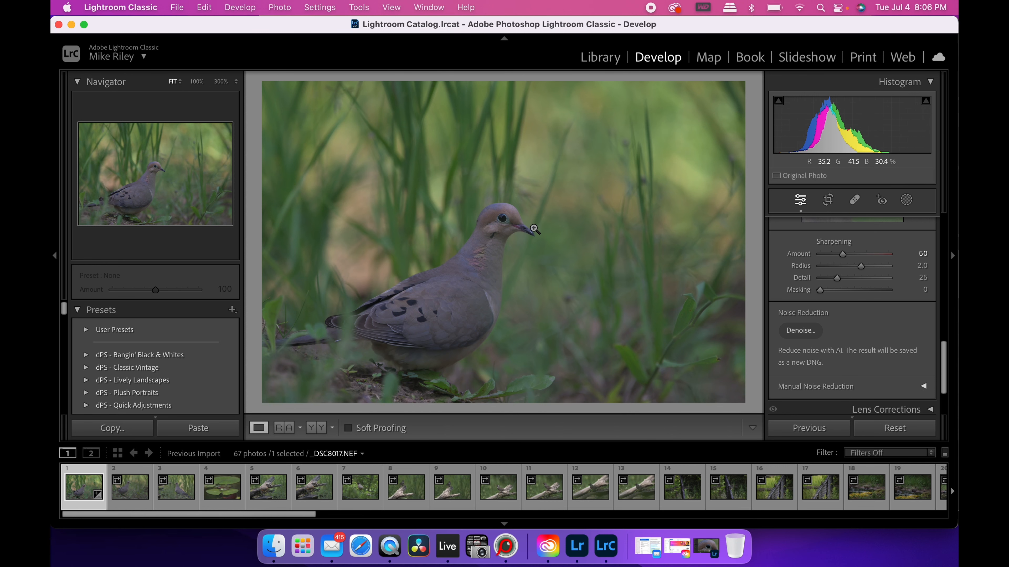
left_click(532, 229)
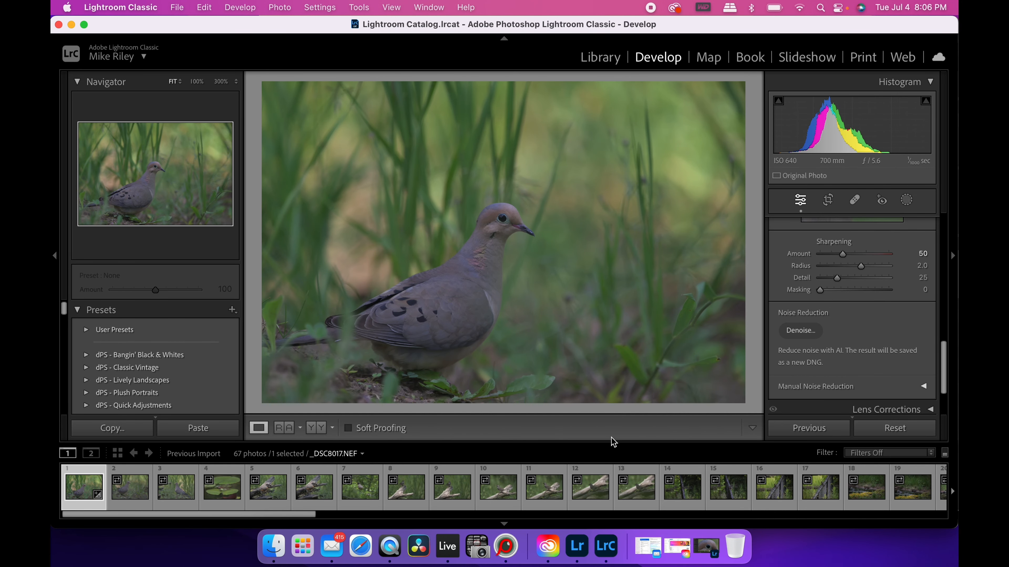
mouse_move(604, 309)
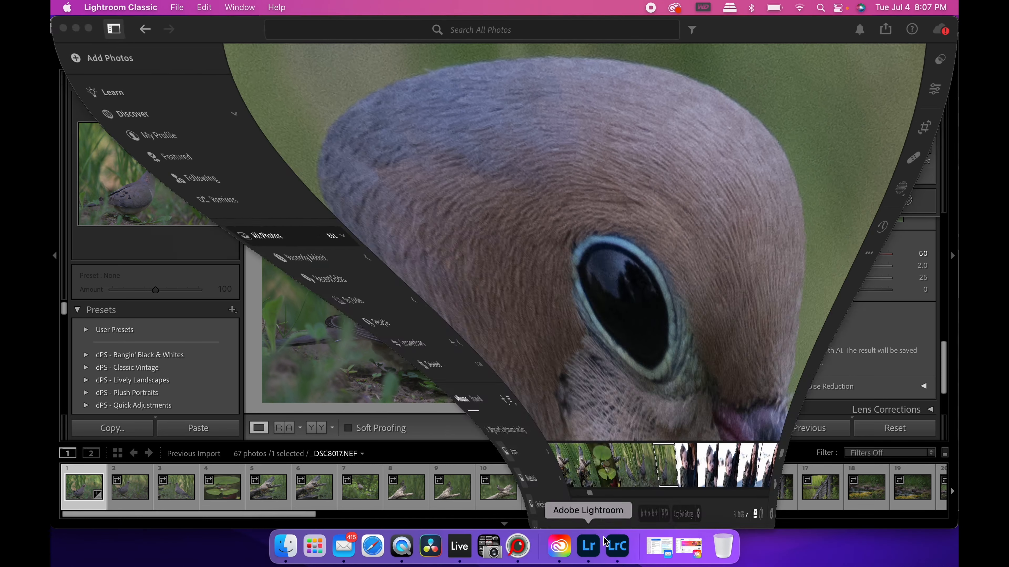
Step: Bring up Adobe Lightroom and zoom in on the dove's head beside the Classic window
left_click(587, 546)
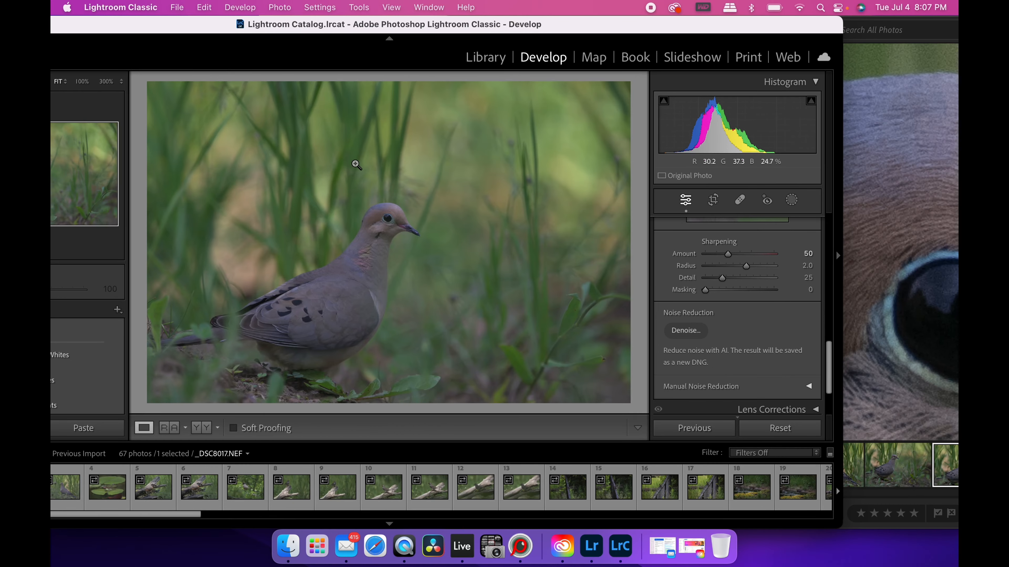
left_click(356, 164)
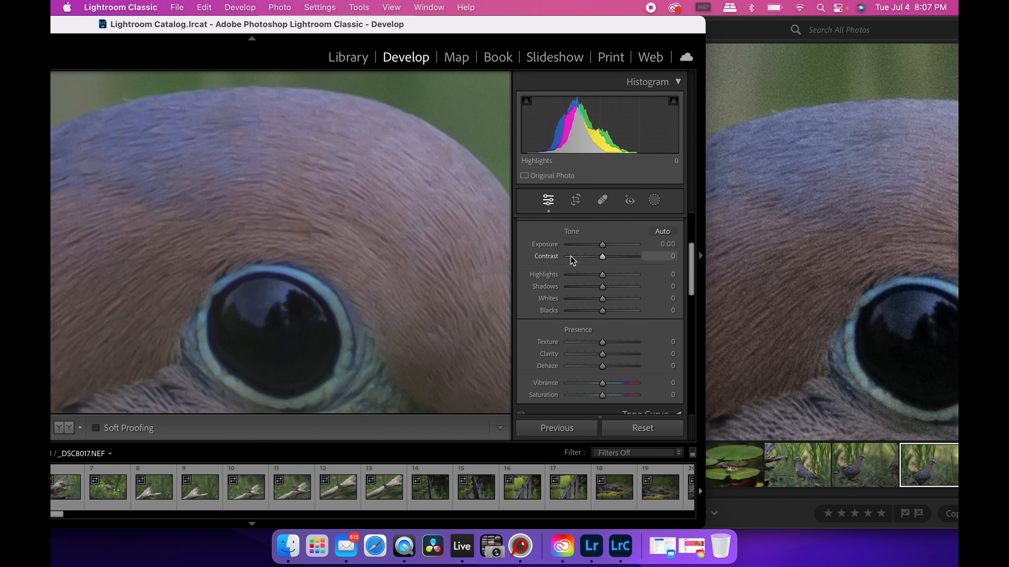
Step: Switch the dove's profile from Camera Flat to Adobe Color in the Profile Browser, then return to Lightroom
left_click(657, 223)
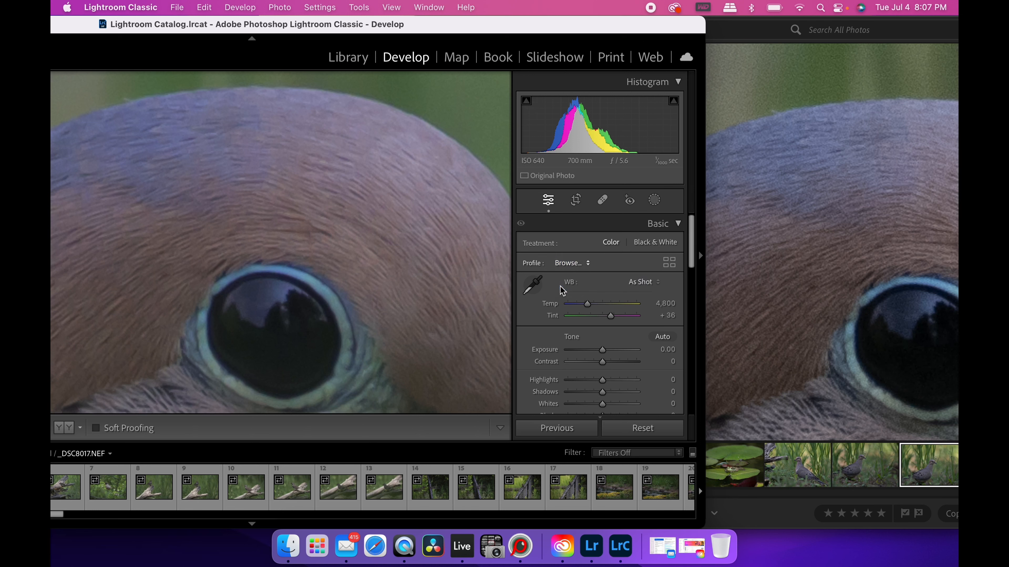
left_click(568, 263)
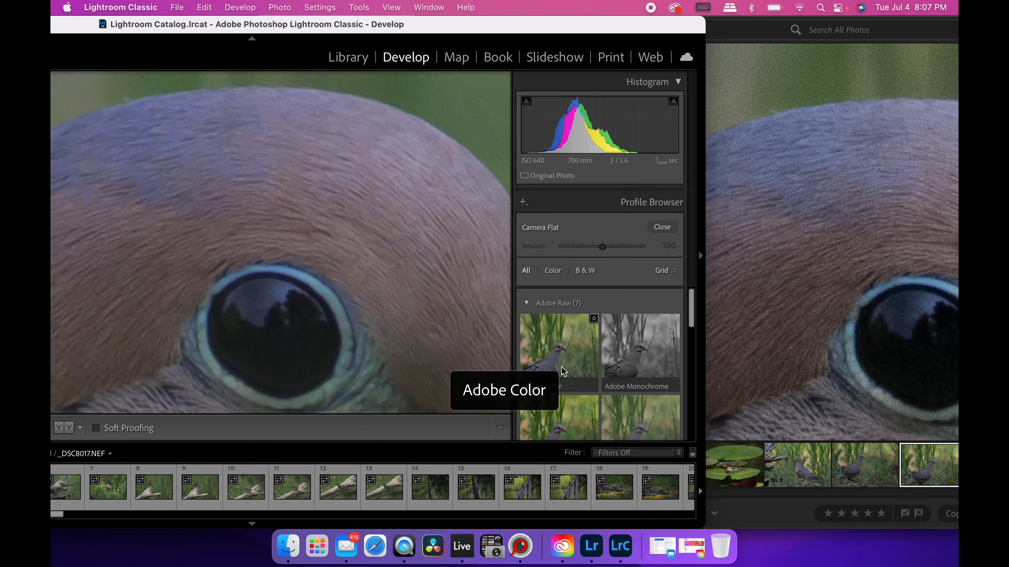
left_click(558, 347)
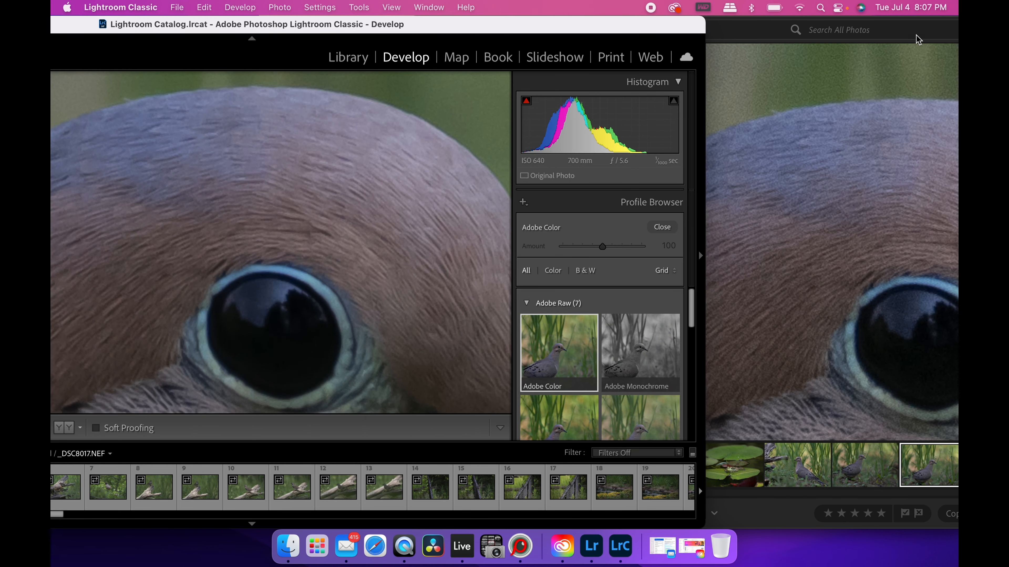
left_click(591, 548)
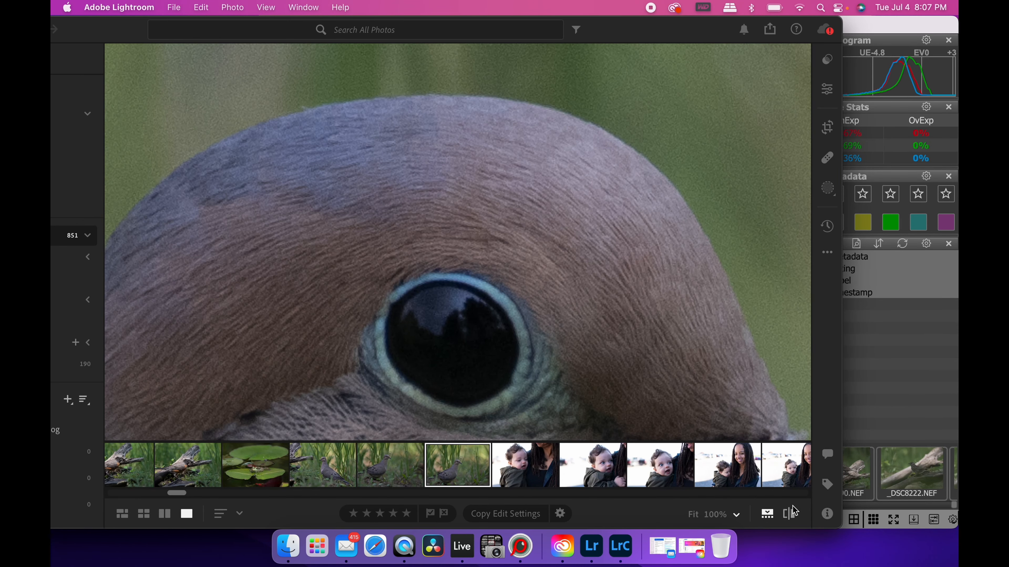
Step: Fit the whole dove photo in Lightroom, then zoom to 100% on the dove's eye
left_click(827, 89)
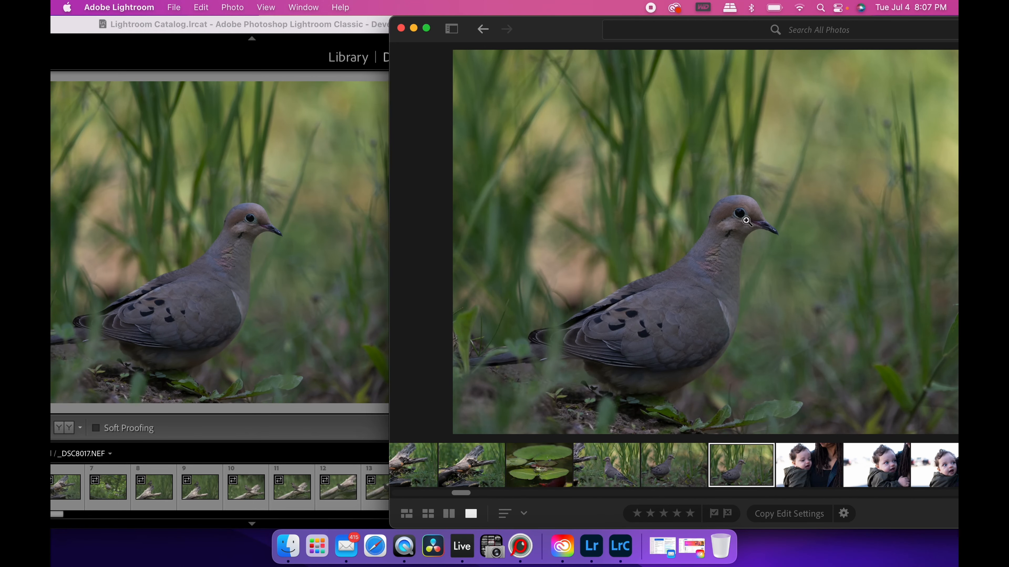
left_click(745, 220)
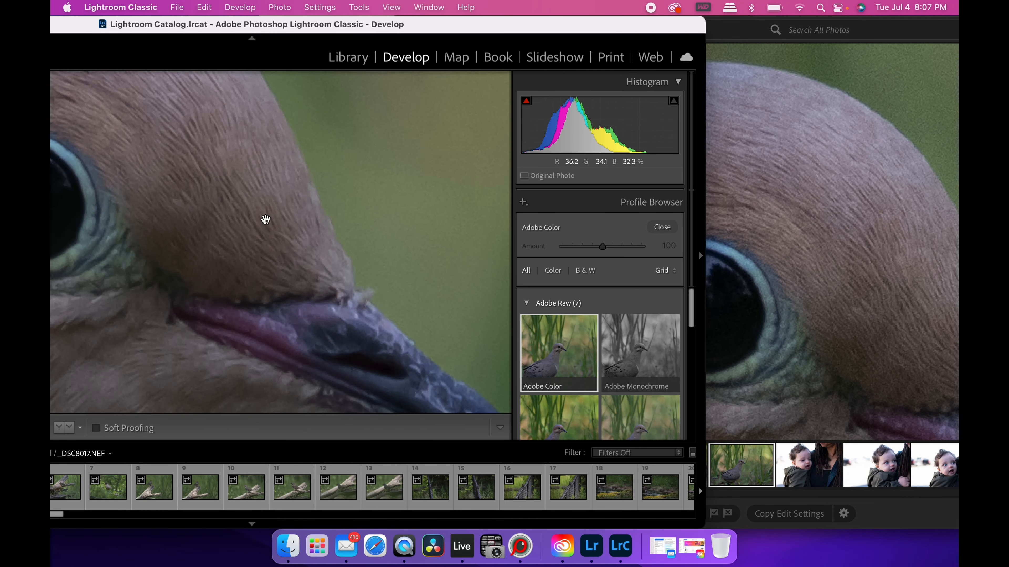
Step: Re-centre the close-up on the dove's eye, close the Profile Browser, and bring up FastRawViewer
left_click_drag(265, 219, 269, 216)
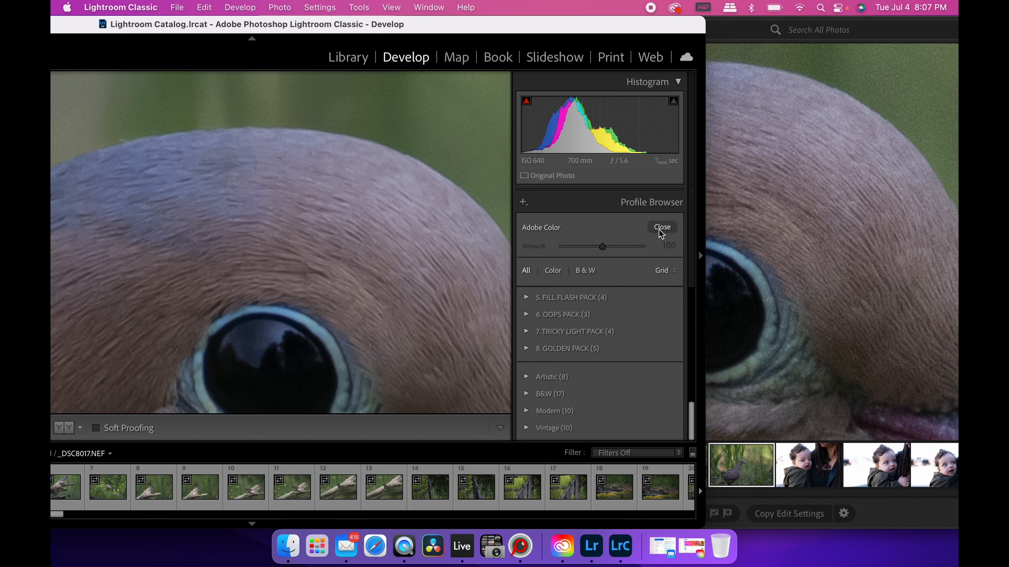
left_click(662, 227)
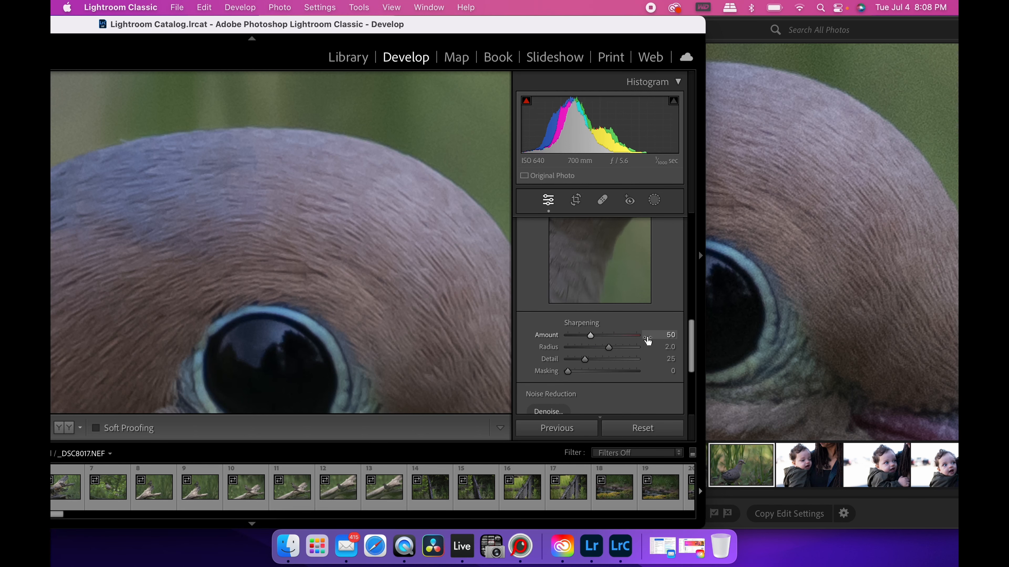
left_click(519, 546)
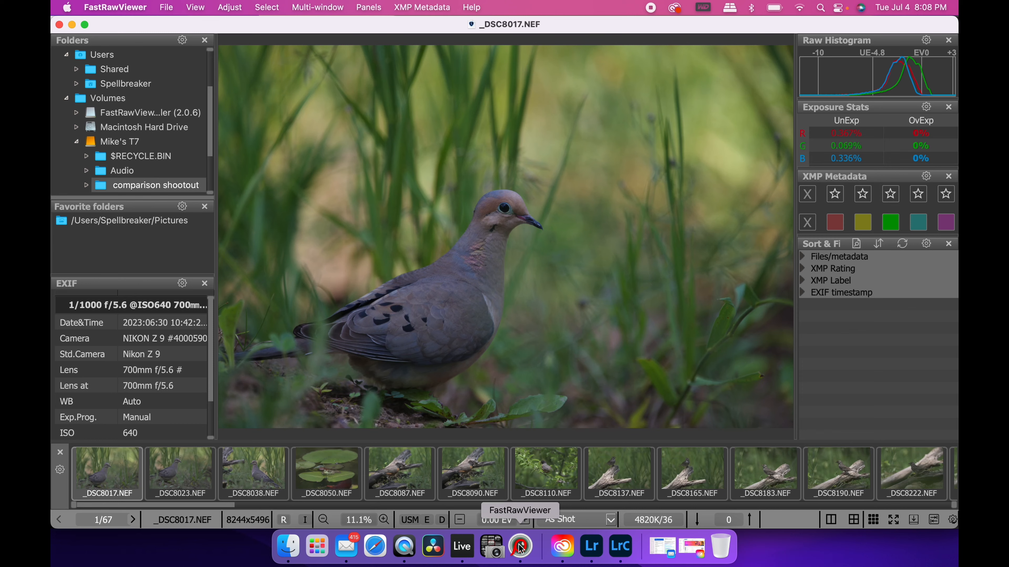
mouse_move(590, 548)
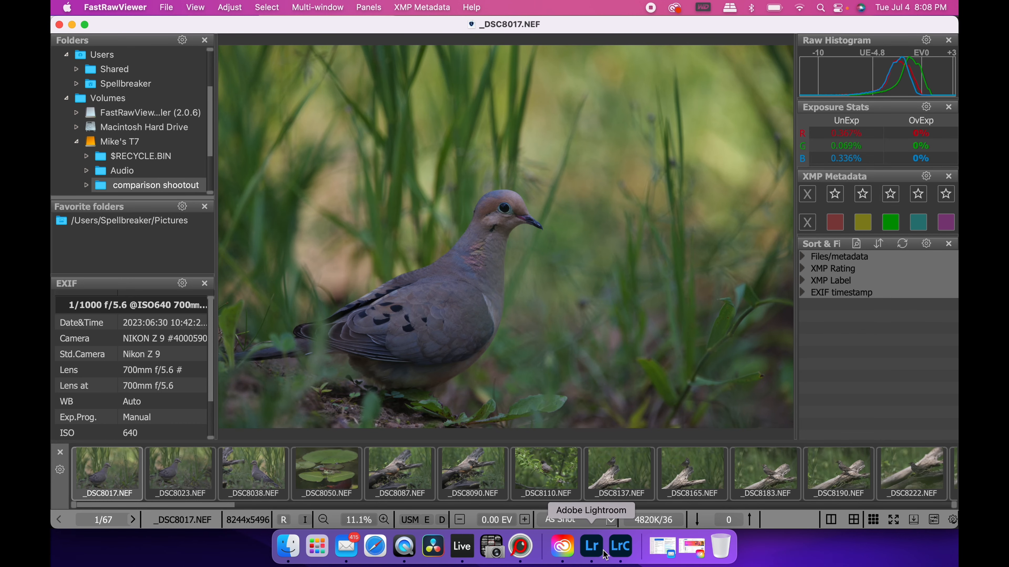
Step: Return to Lightroom Classic and fill the screen with the whole dove raw _DSC8017.NEF
left_click(590, 547)
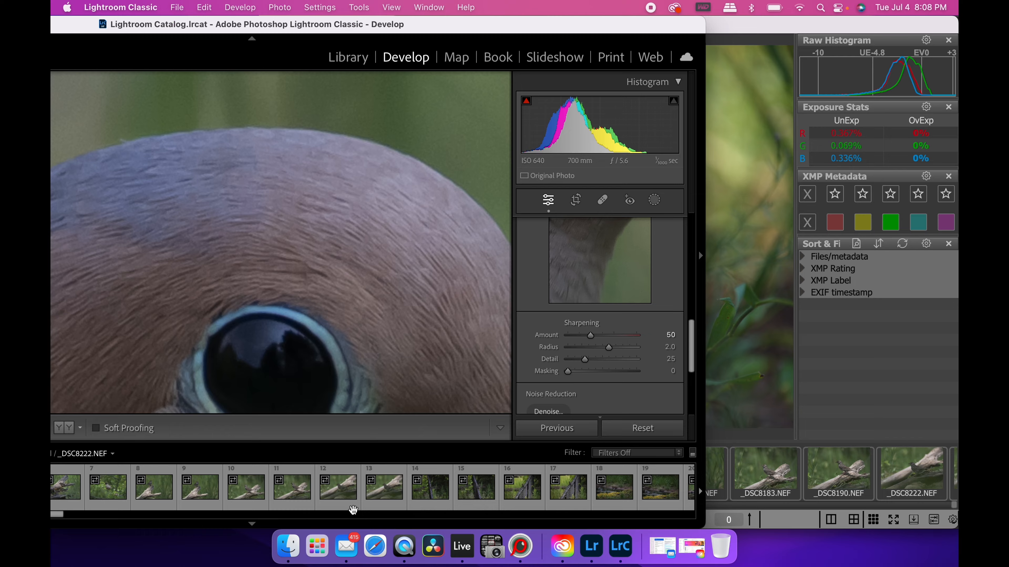
left_click(121, 25)
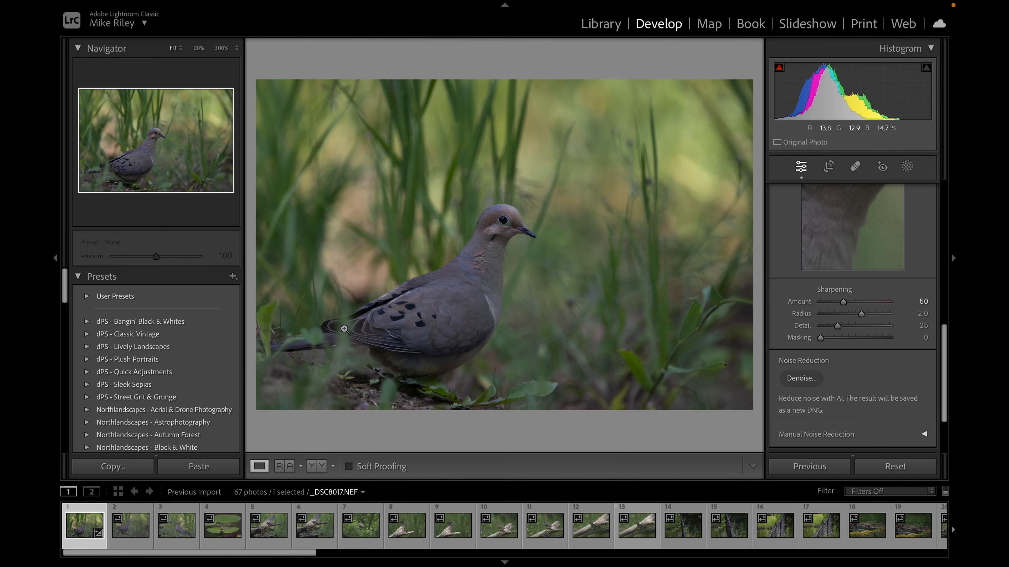
Step: Examine the second and third dove photos and the frog photo up close at 300%
left_click(129, 524)
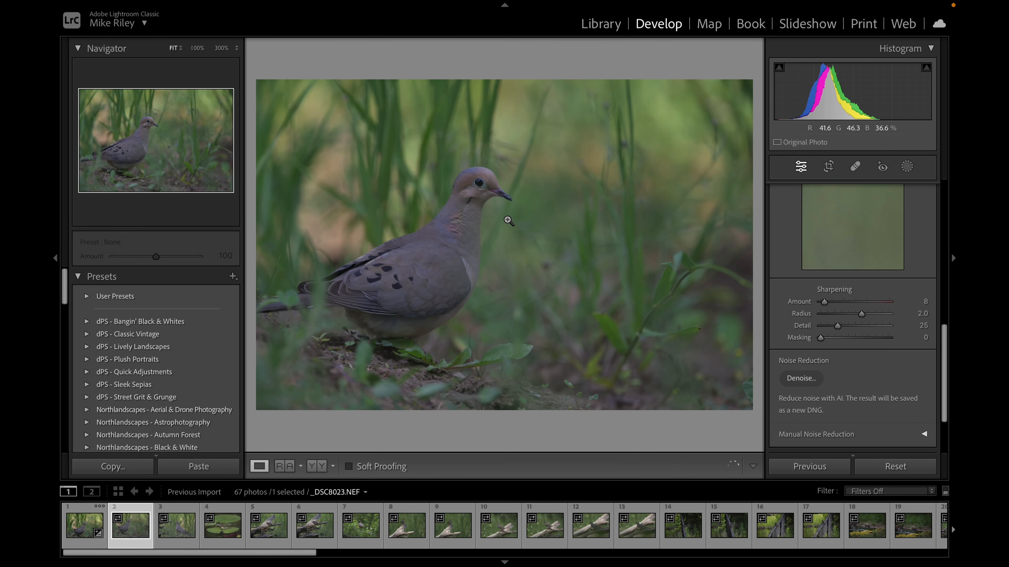
left_click(508, 221)
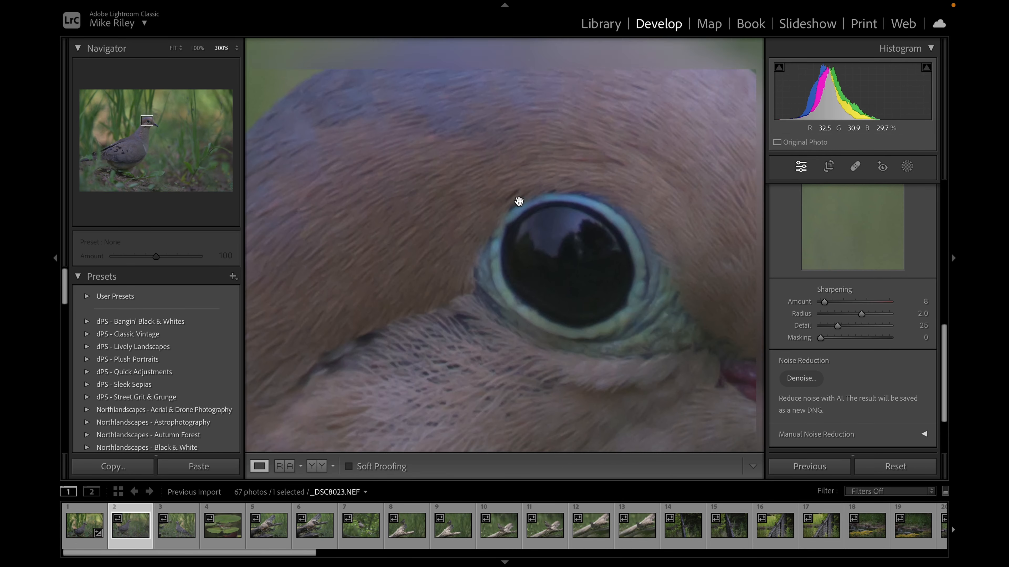
left_click(175, 525)
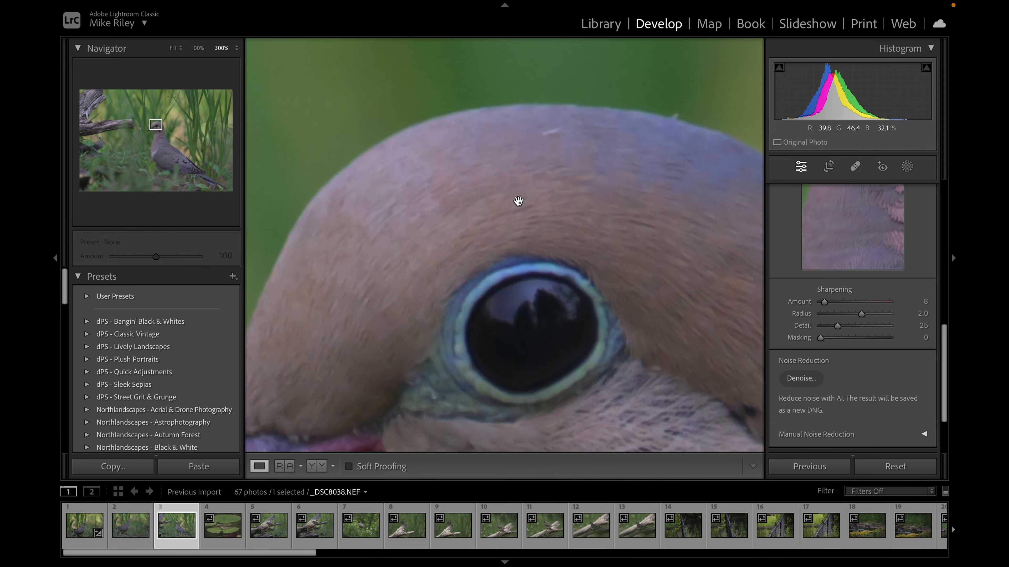
left_click(222, 524)
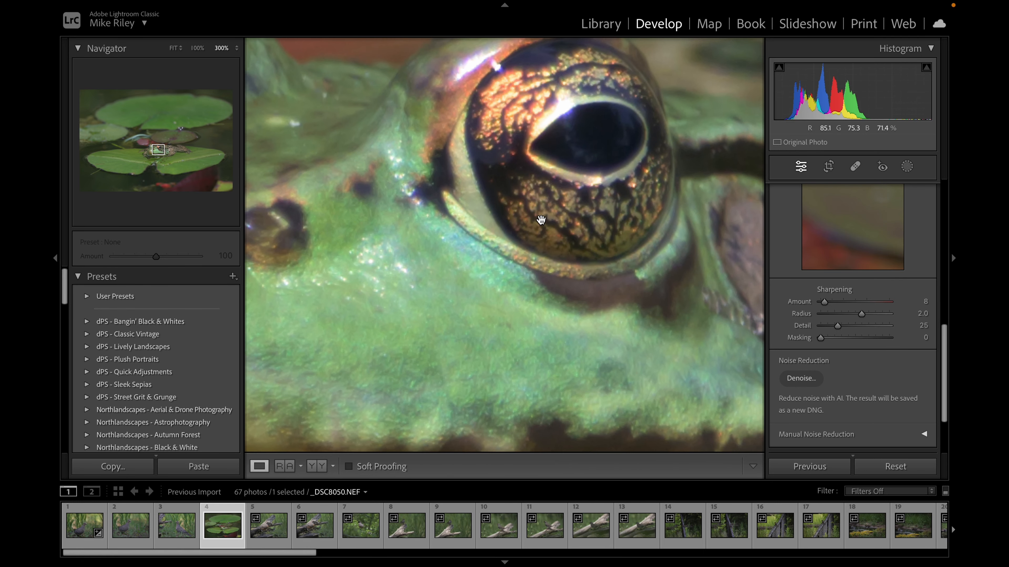
Step: Step through the fifth and sixth photos and the log shot in the filmstrip
left_click(267, 524)
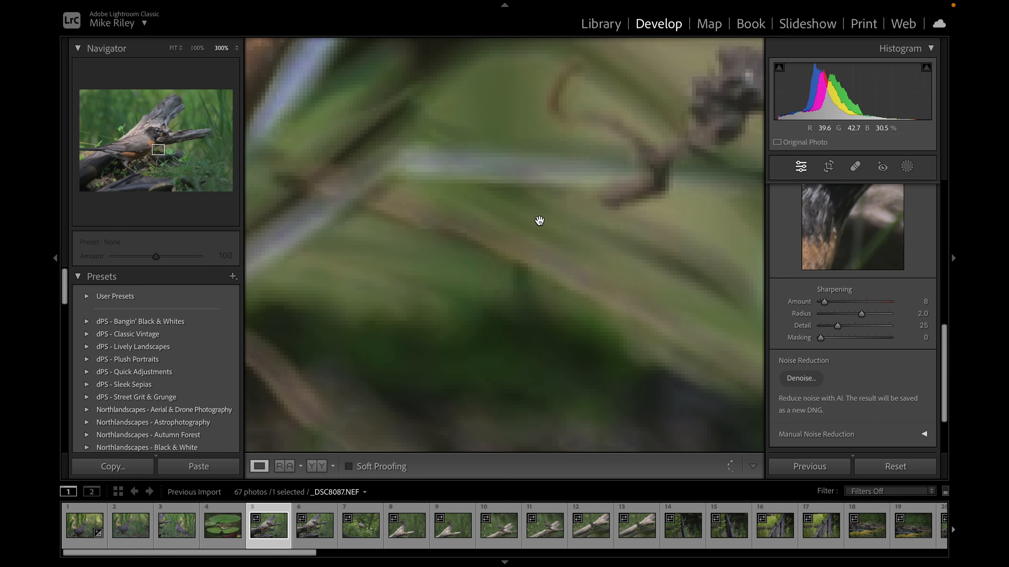
left_click(315, 524)
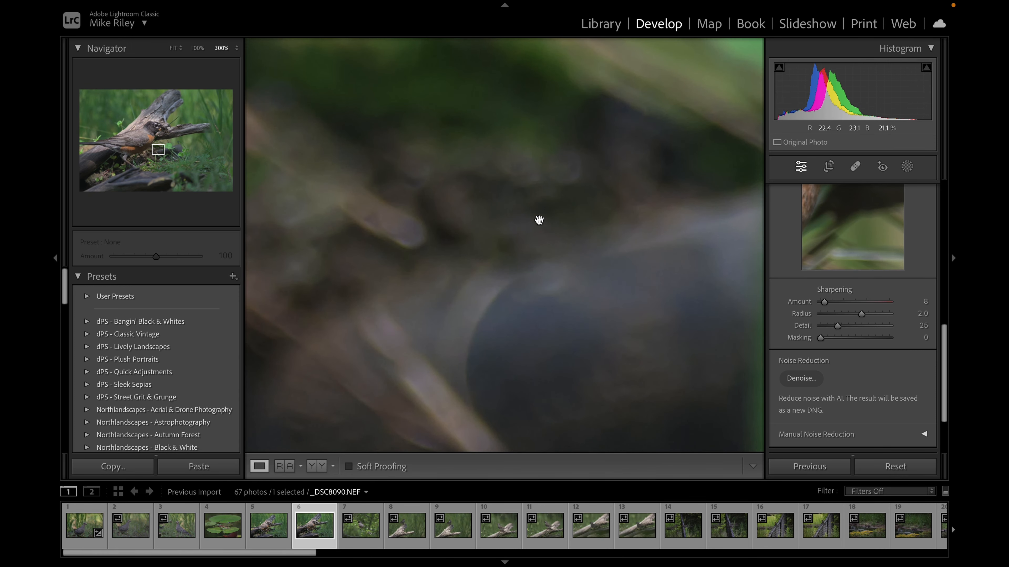
left_click(361, 524)
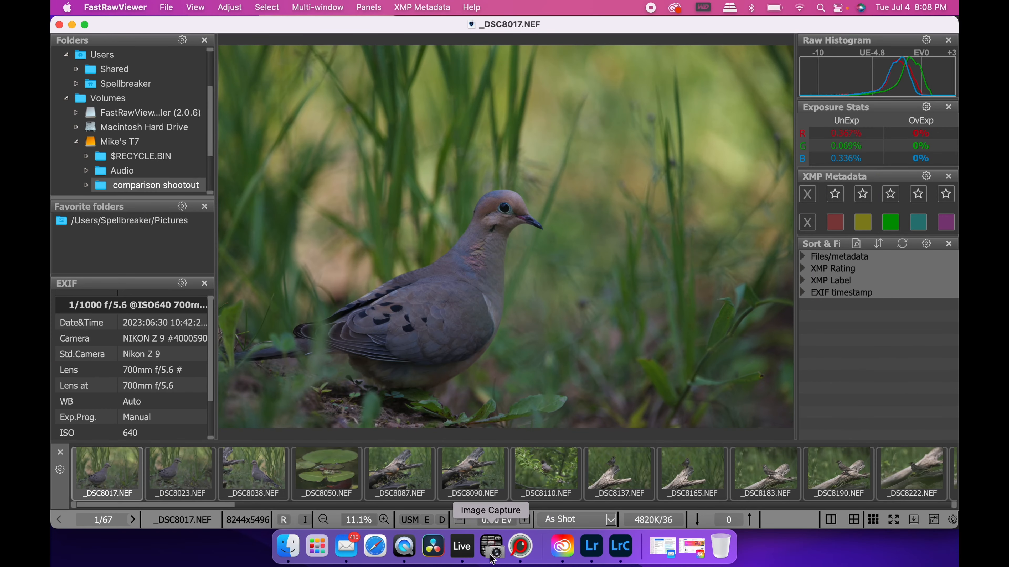
mouse_move(444, 286)
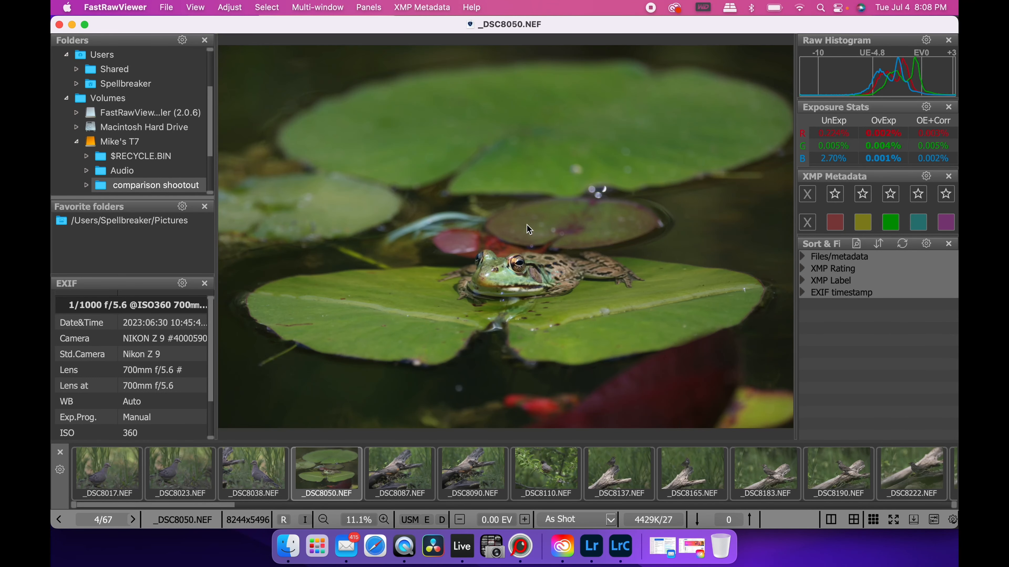
Step: Inspect _DSC8087, _DSC8137 and the _DSC8110 robin at 100%, then return to dove _DSC8017.NEF
left_click(472, 473)
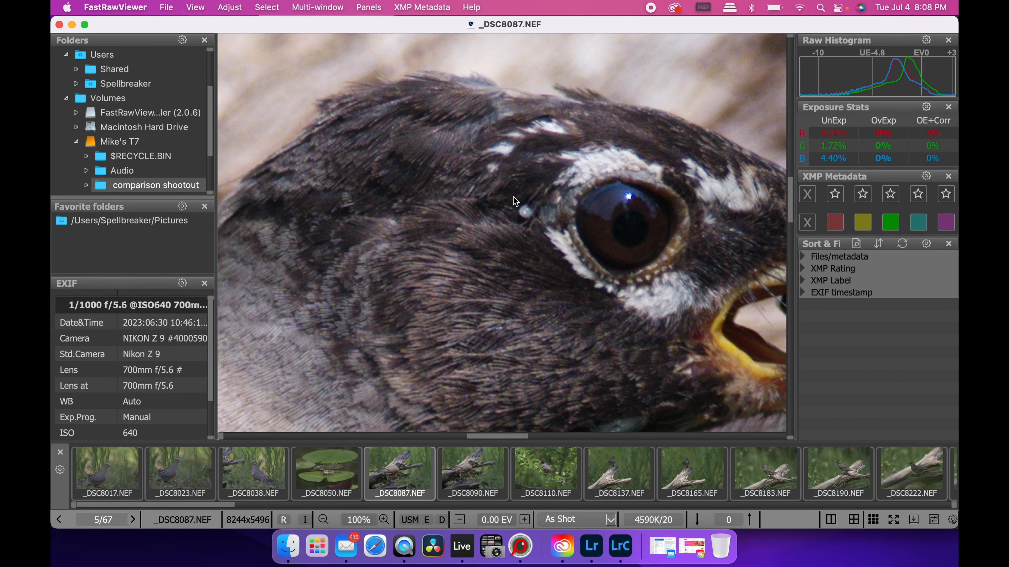
left_click(545, 474)
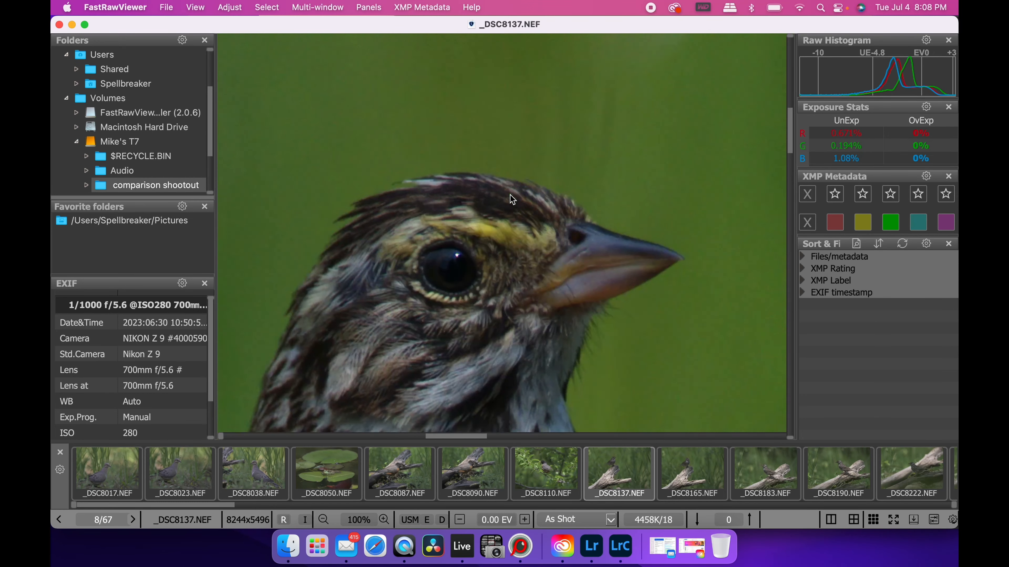
left_click(545, 474)
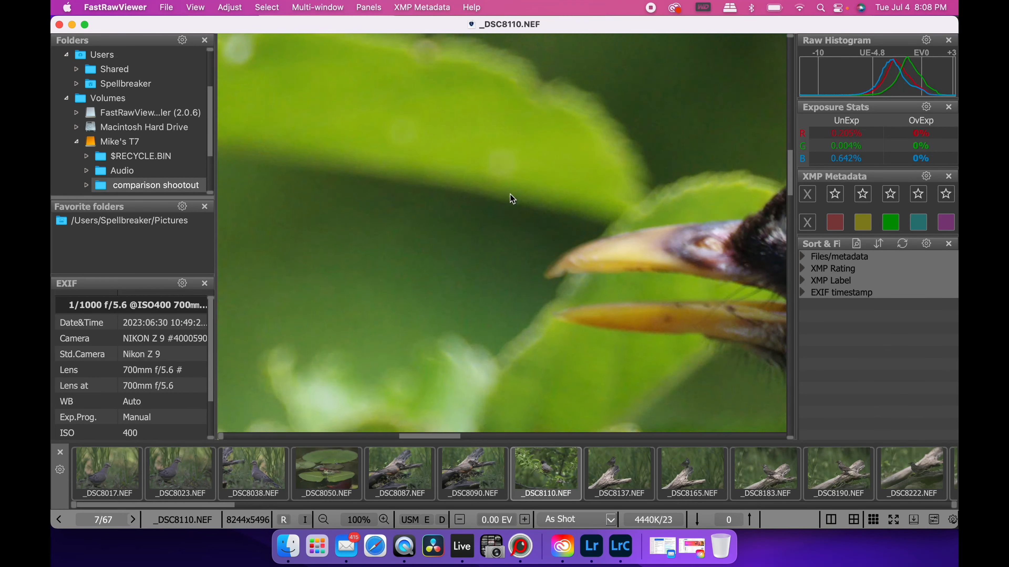
left_click(324, 520)
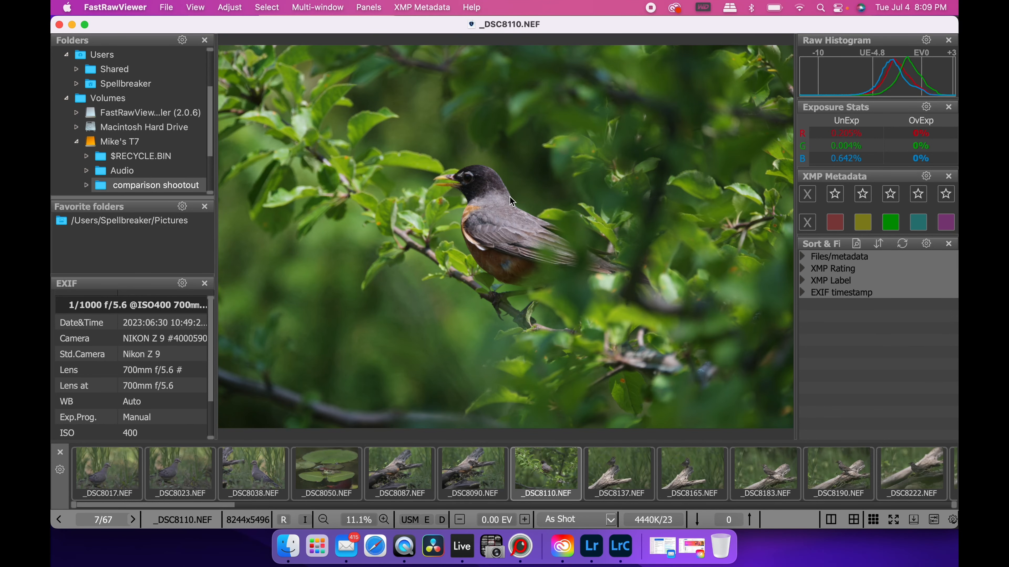
mouse_move(119, 69)
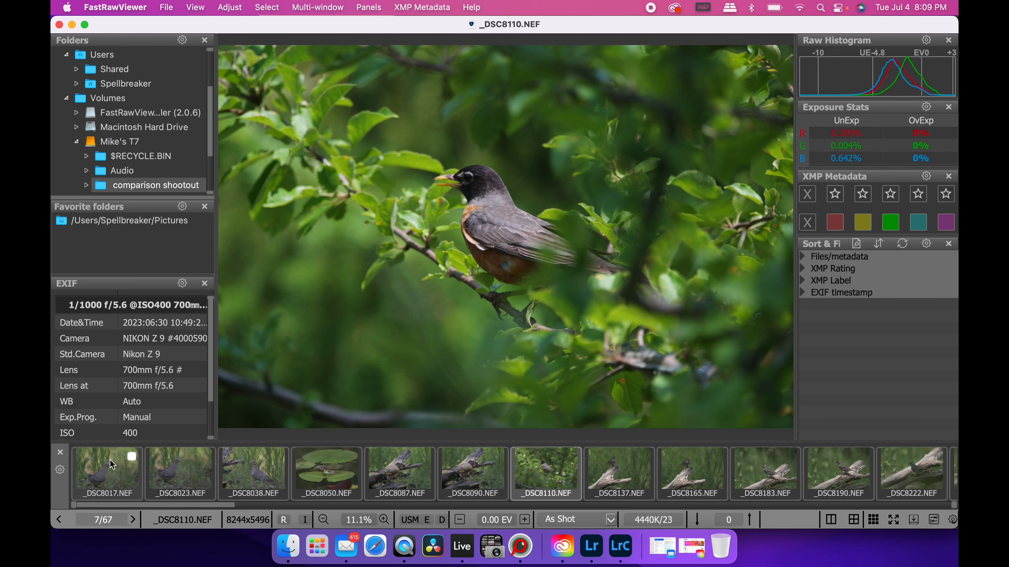
left_click(106, 473)
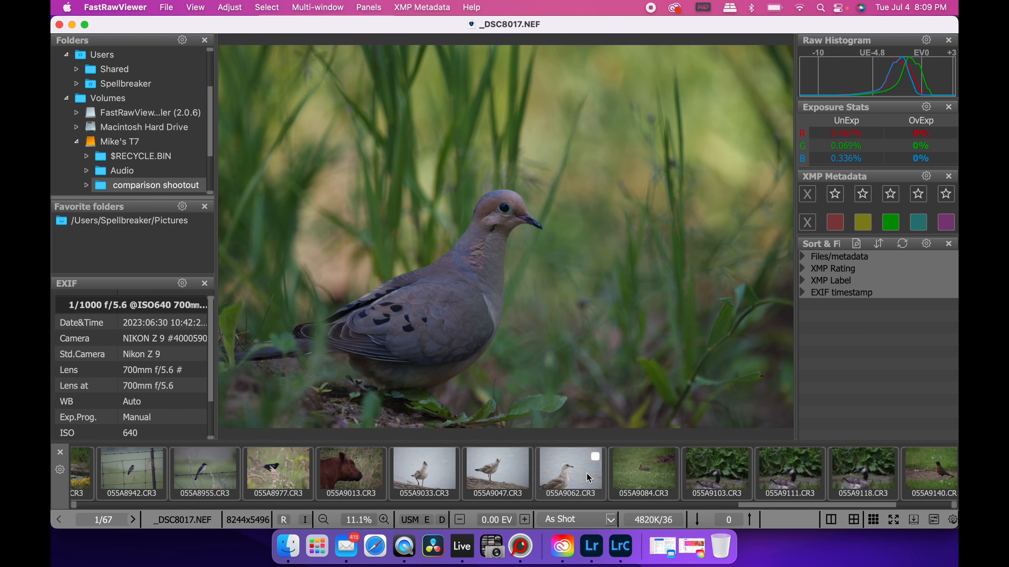
Step: Compare the Canon robin 055A9176.CR3 with the Nikon robin _DSC8632.NEF at 100%
scroll("right", 3)
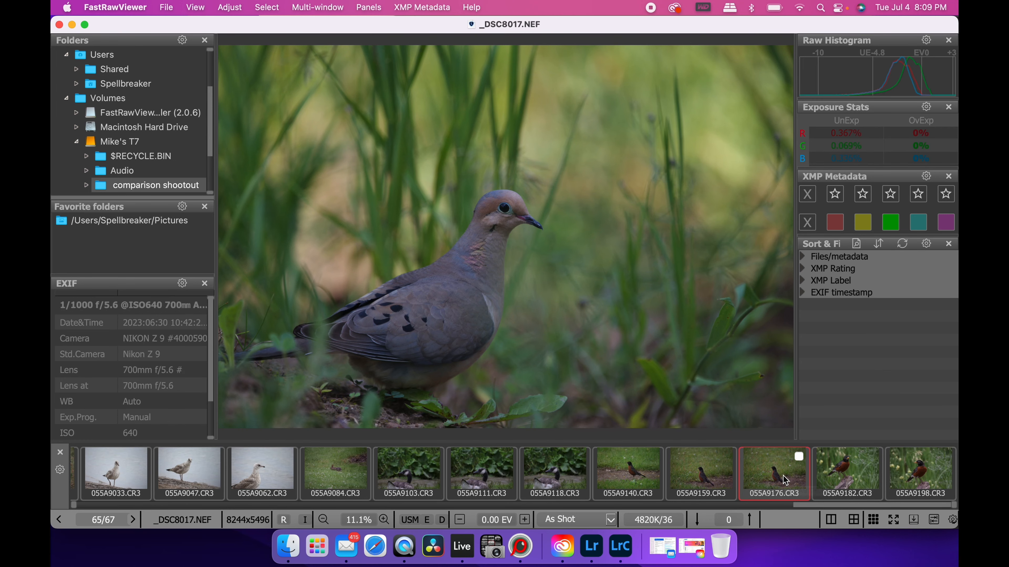
left_click(774, 474)
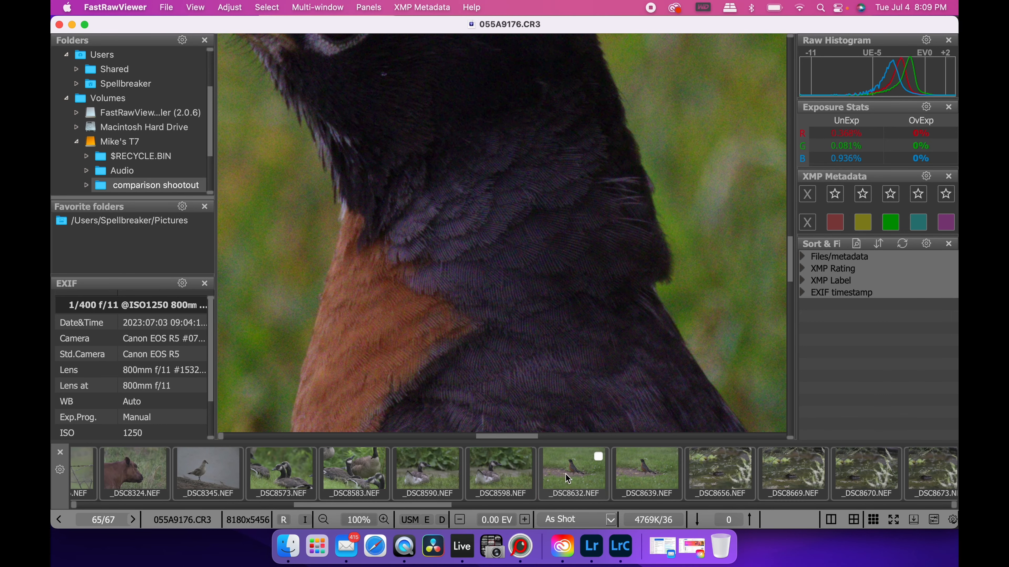
left_click(573, 474)
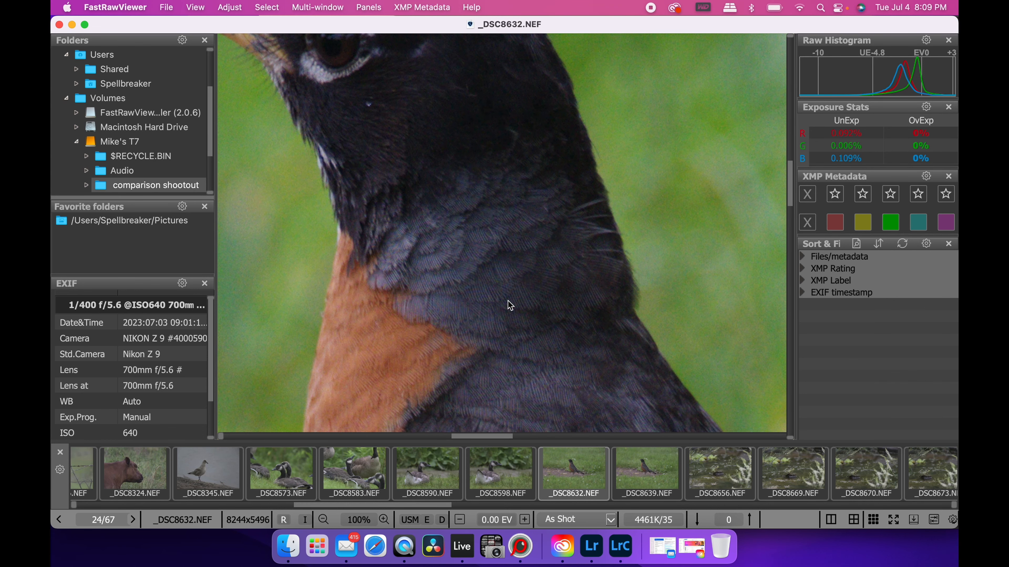
mouse_move(88, 401)
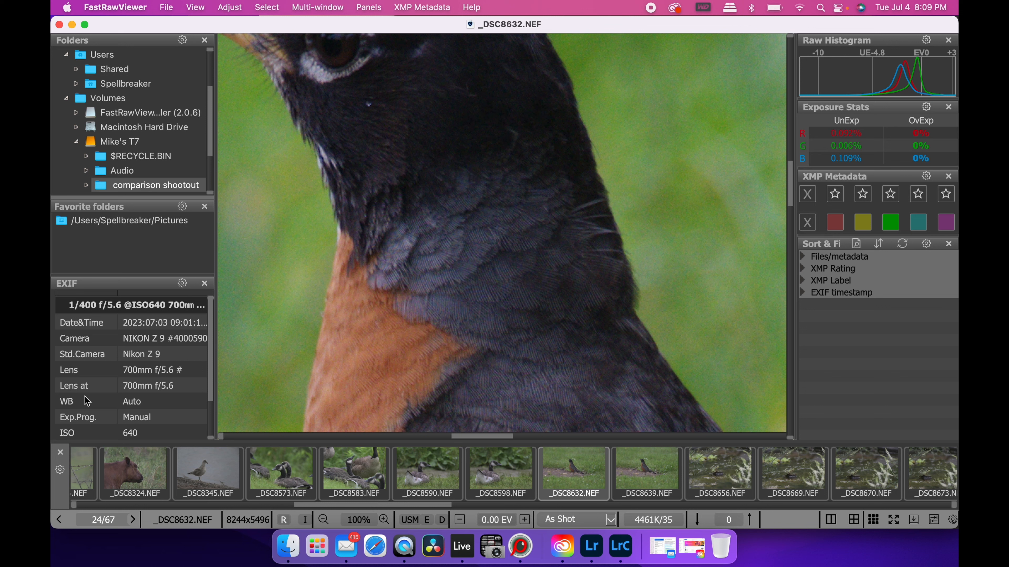
mouse_move(153, 378)
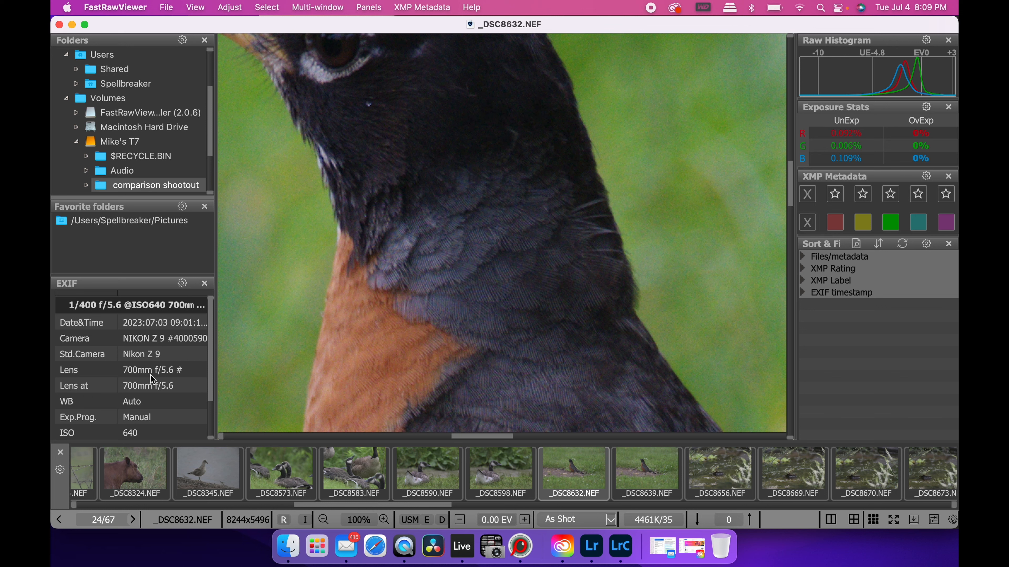
mouse_move(499, 297)
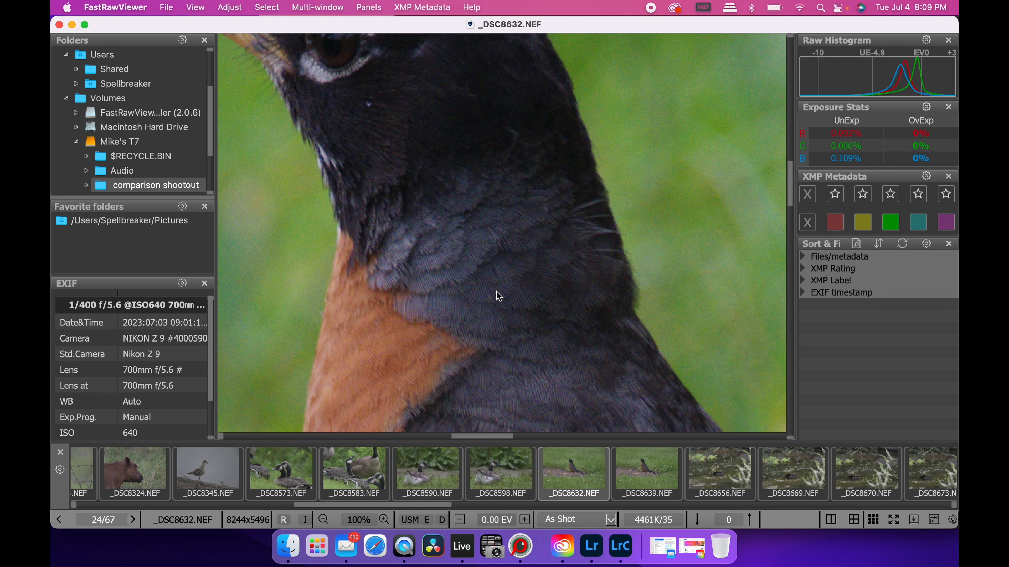
mouse_move(520, 300)
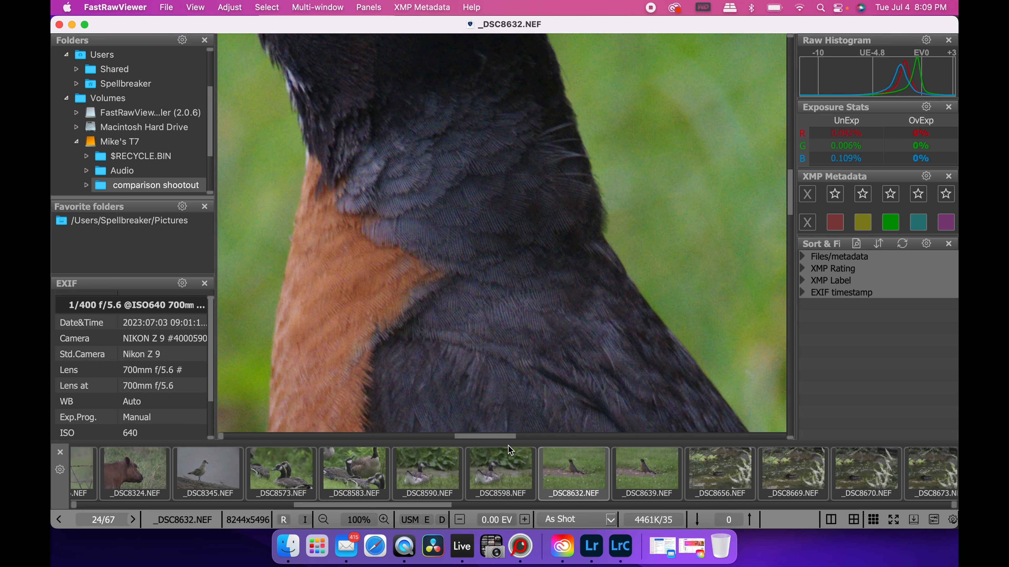
Step: Bring Lightroom Classic forward showing the whole robin photo
left_click(619, 547)
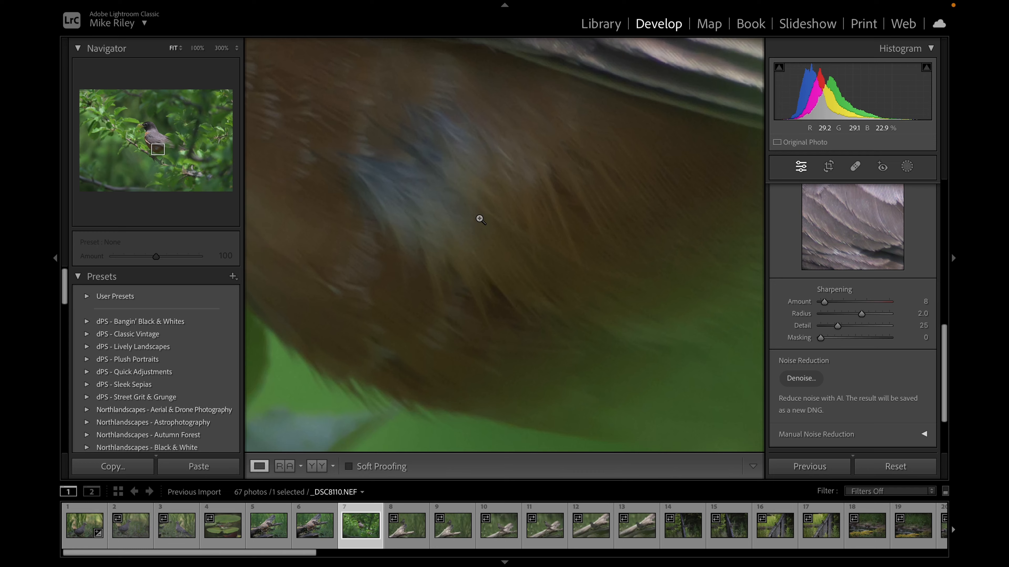
left_click(600, 23)
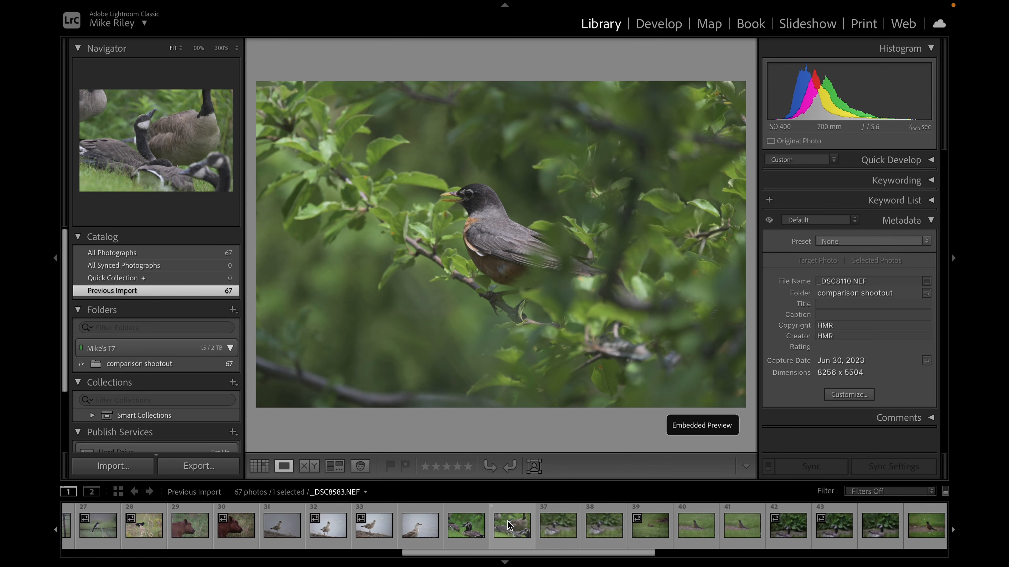
Step: Select robin _DSC8632.NEF, zoom to 300% on its breast feathers and move to Develop
left_click(651, 522)
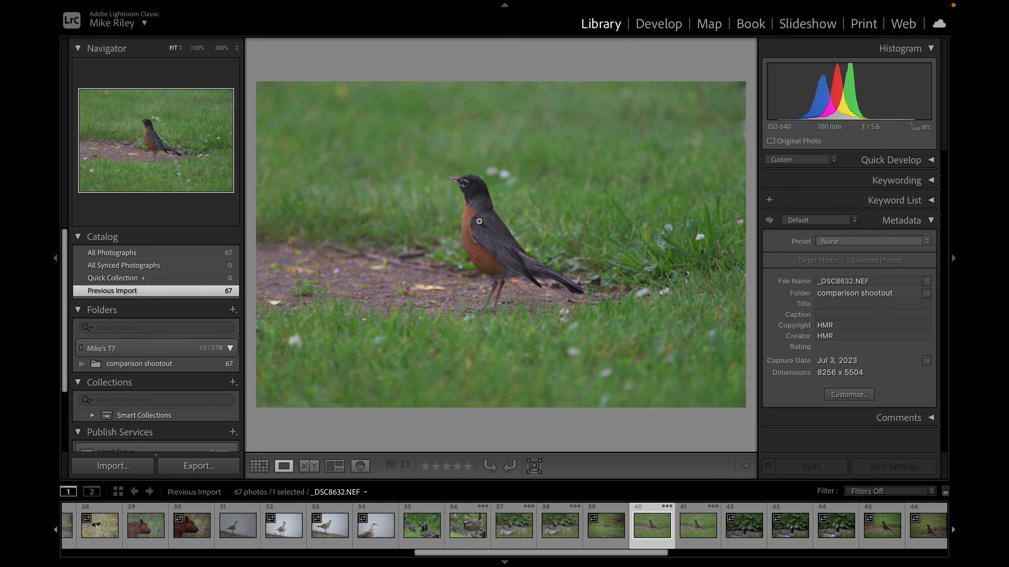
left_click(479, 222)
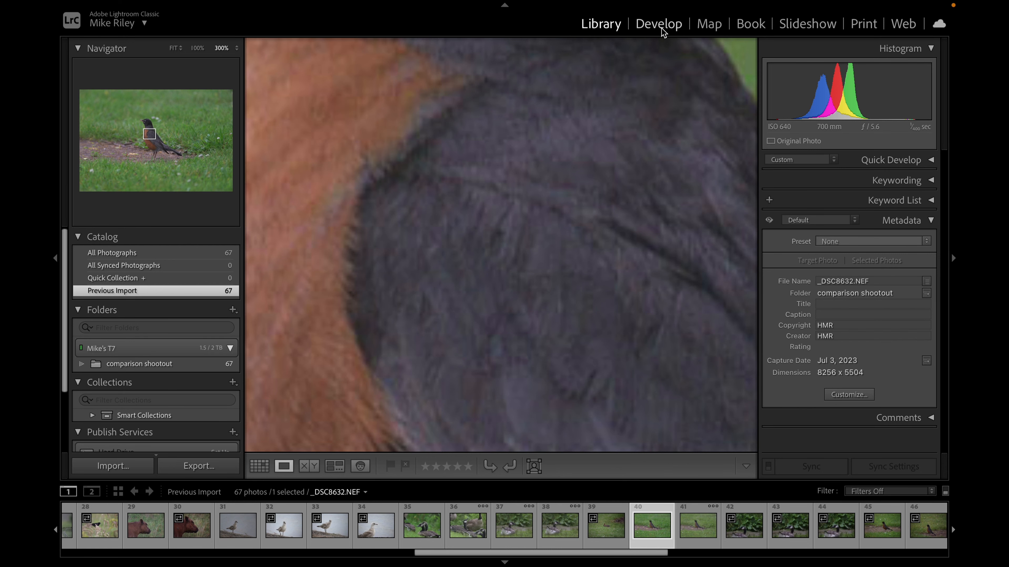
left_click(659, 24)
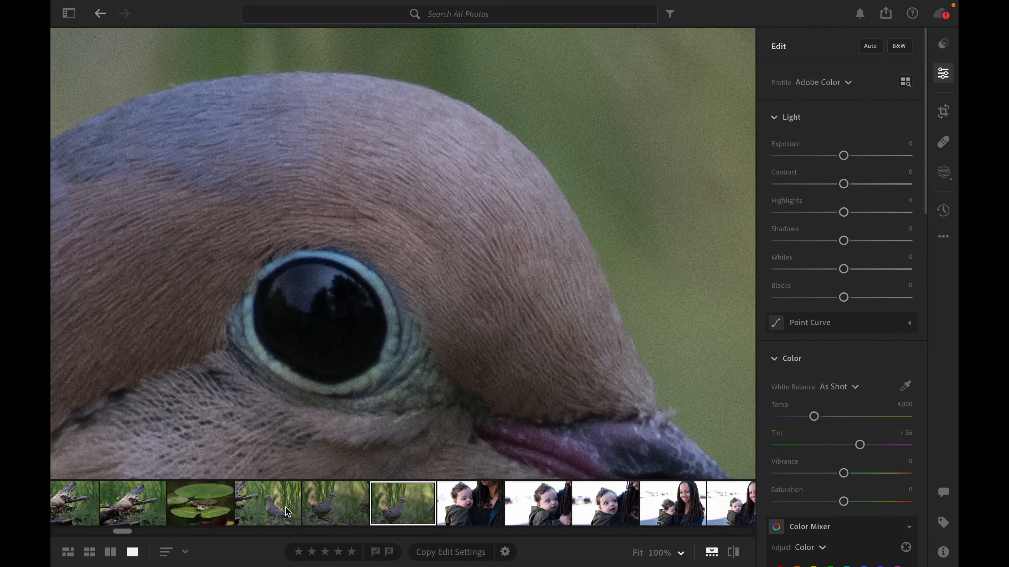
Step: View robin _DSC8639.NEF at 100% panned to the orange breast and dark feathers, then switch apps
scroll("left", 3)
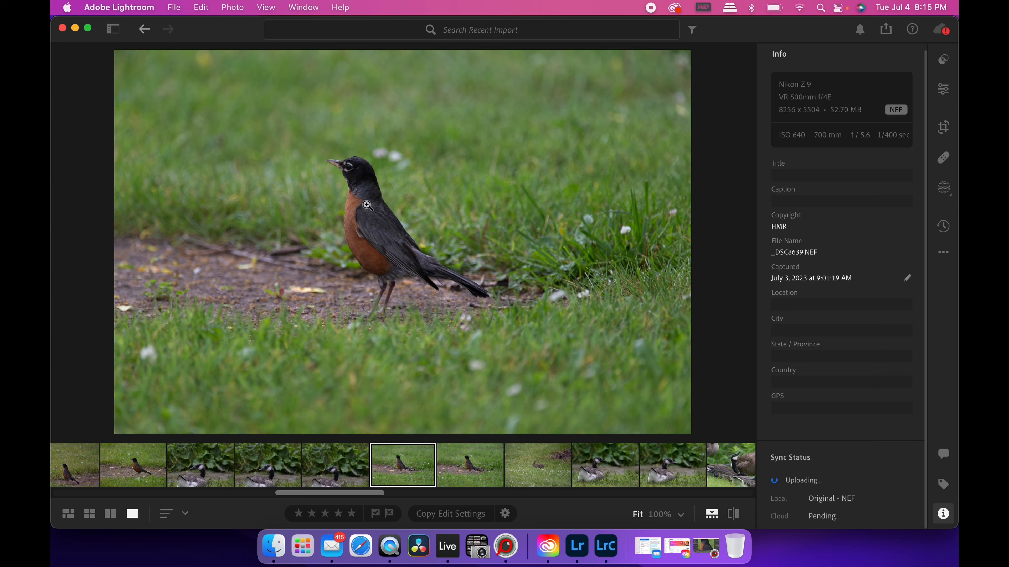
left_click(370, 206)
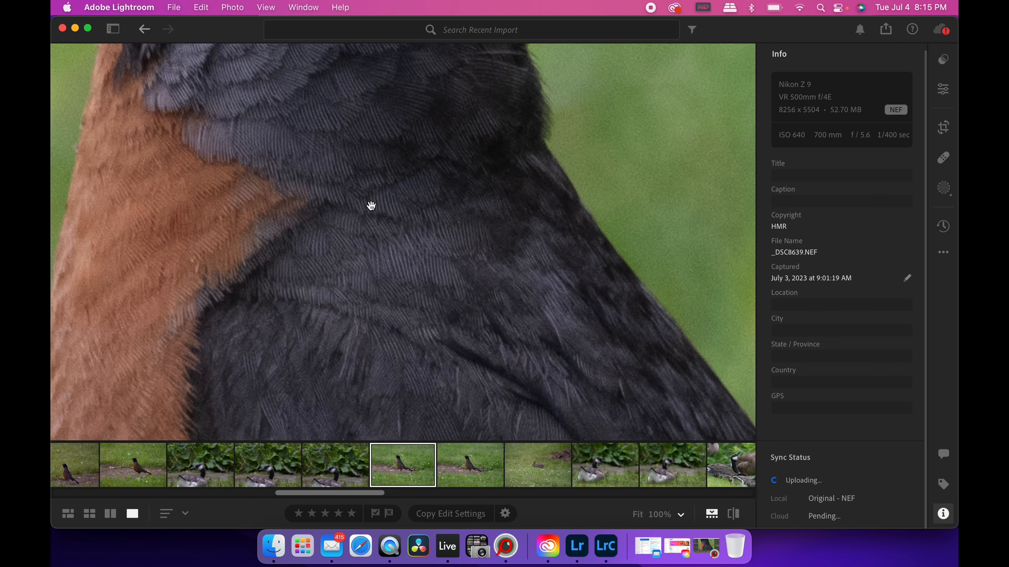
left_click_drag(370, 205, 376, 199)
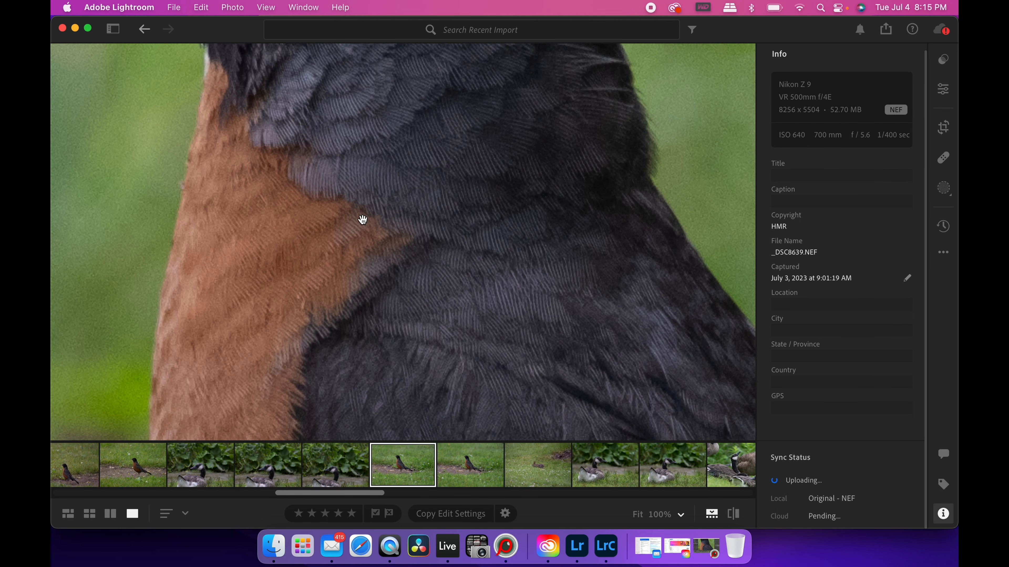
key("cmd+tab")
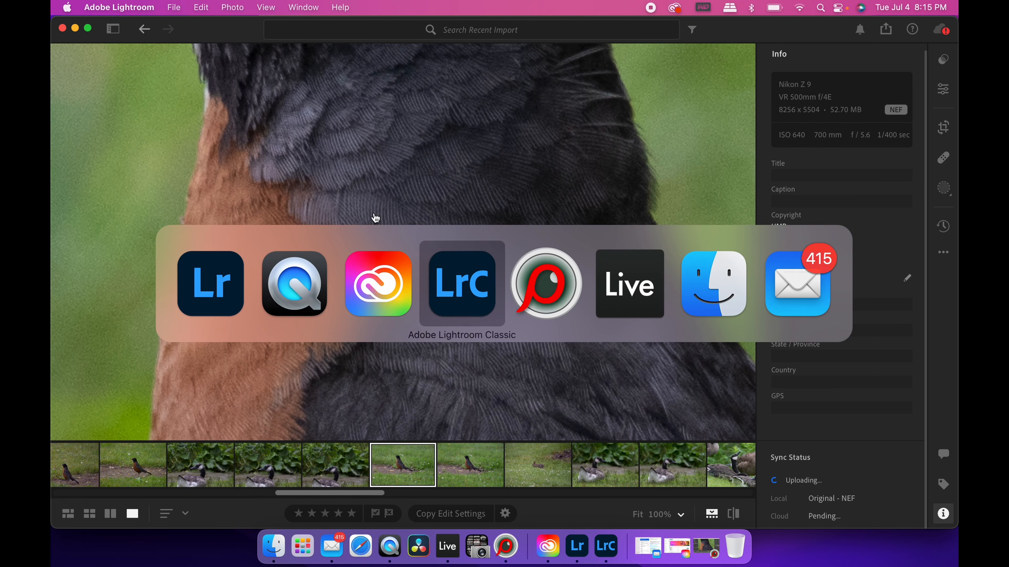
Step: Place FastRawViewer's _DSC8632.NEF robin beside Lightroom for comparison, then bring up Lightroom Classic
left_click(504, 546)
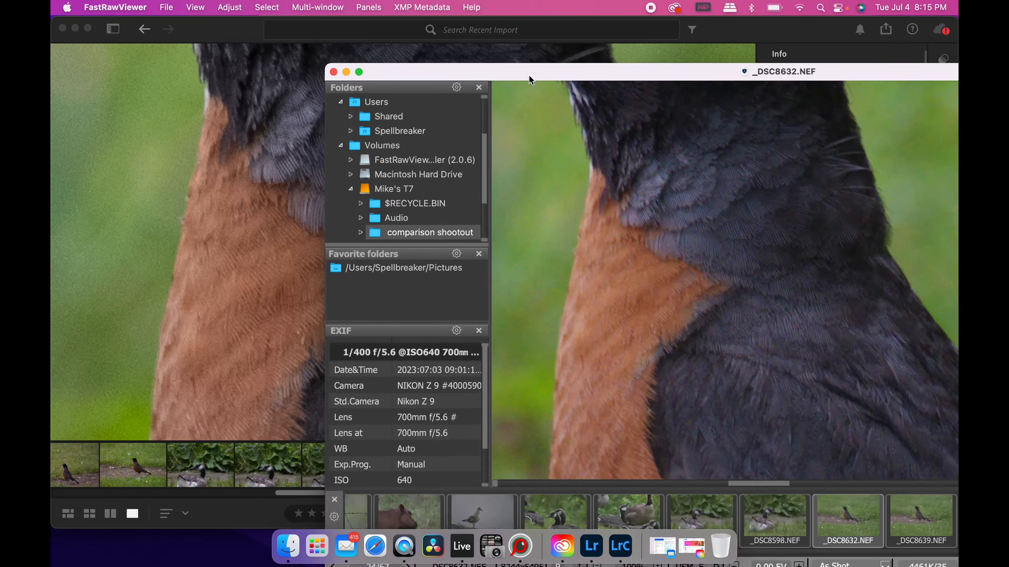
left_click(590, 546)
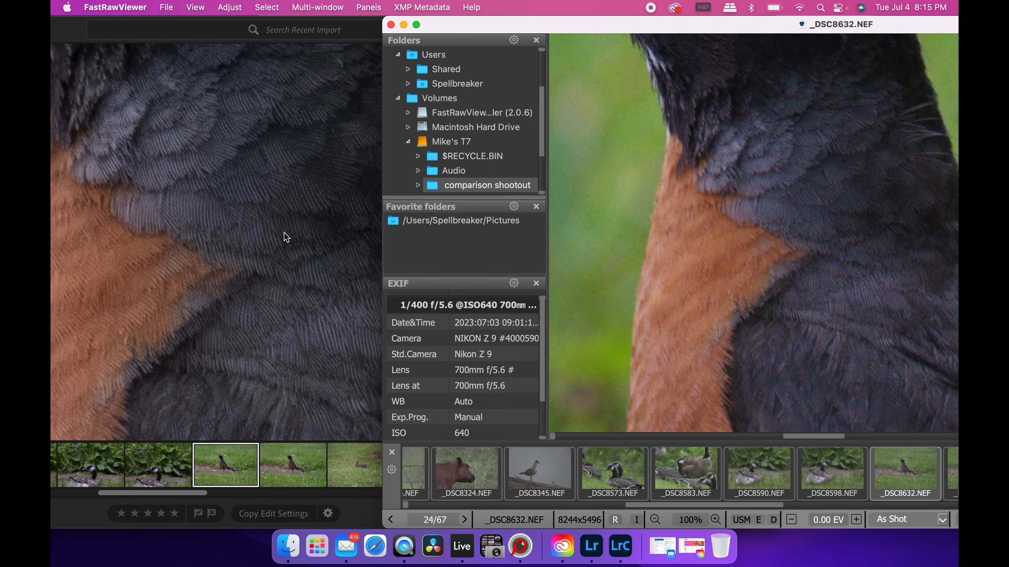
left_click(619, 546)
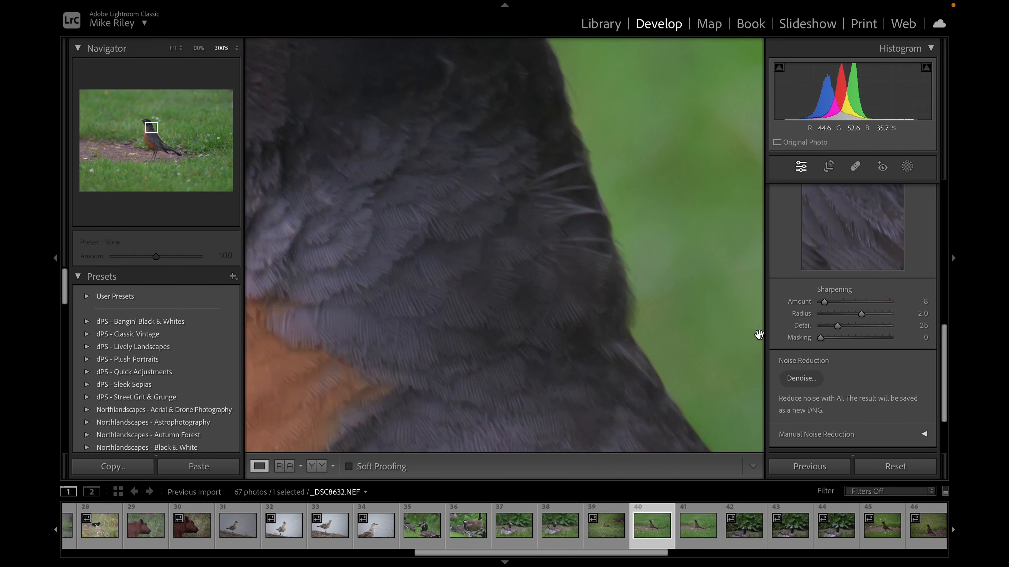
Step: Expand Detail and Manual Noise Reduction and set the Luminance slider to 0
scroll("down", 3)
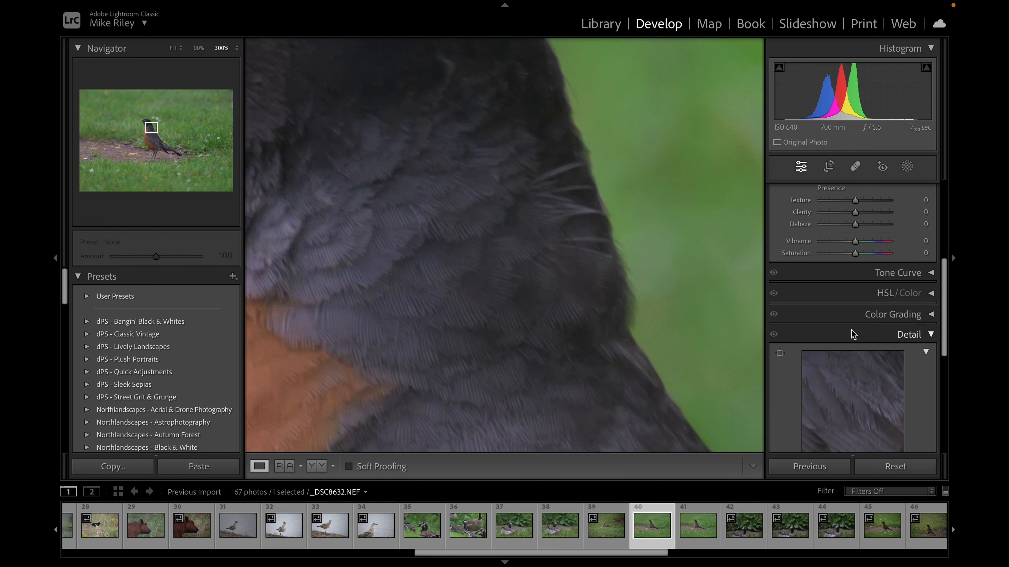
left_click(909, 334)
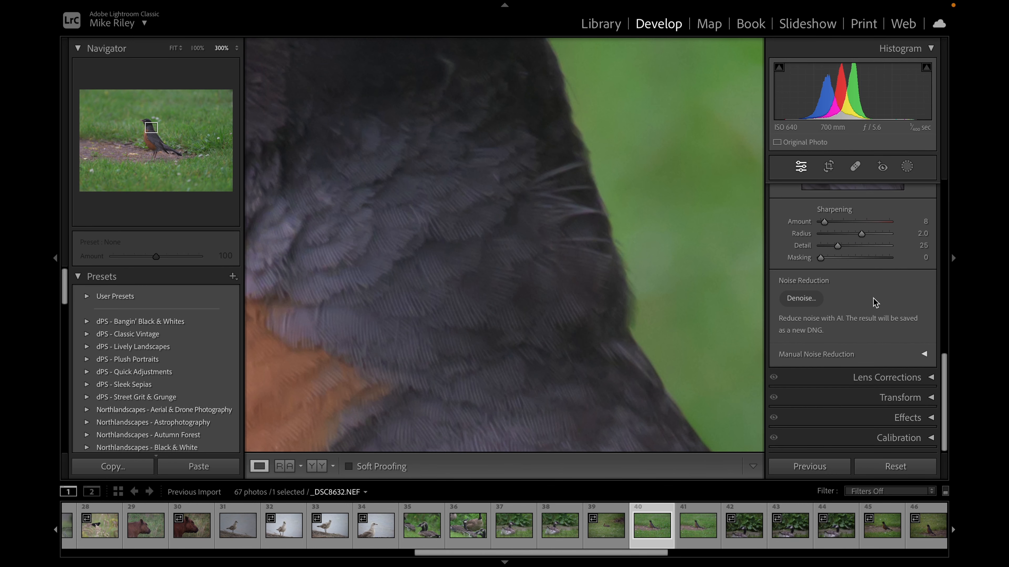
left_click(925, 355)
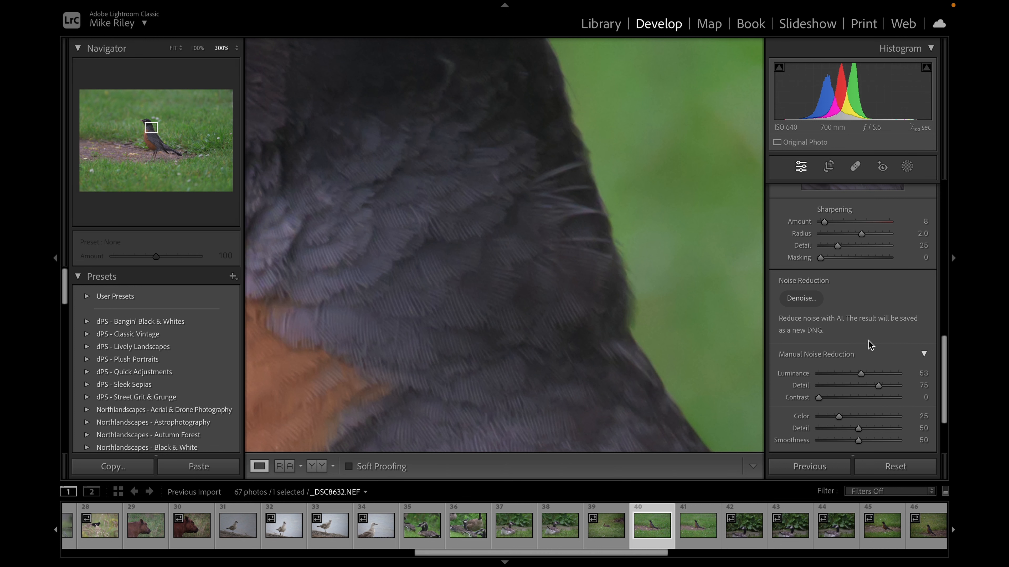
left_click_drag(874, 373, 819, 373)
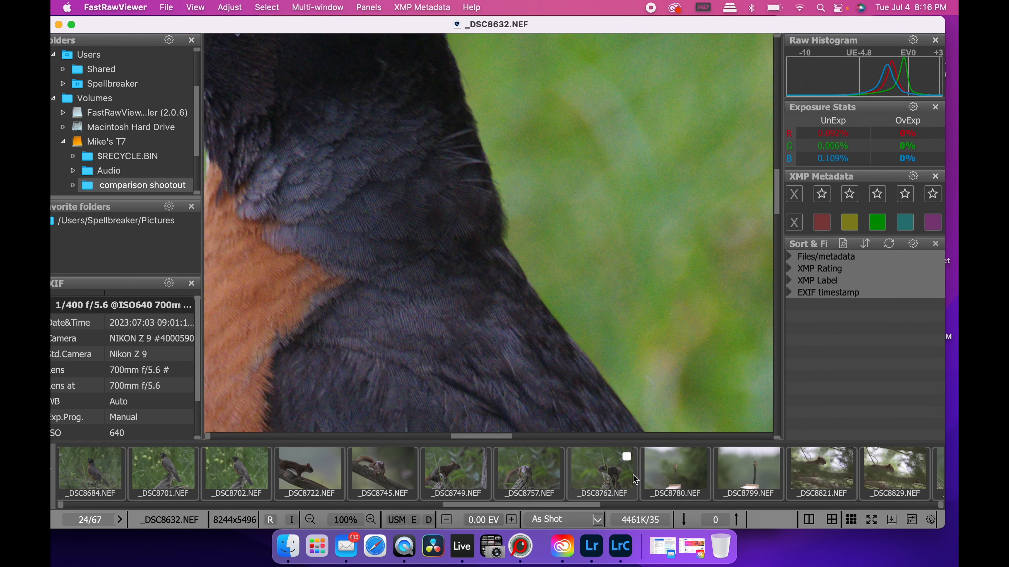
Step: Scroll the filmstrip back and reopen the dove close-up _DSC8017.NEF
scroll("left", 3)
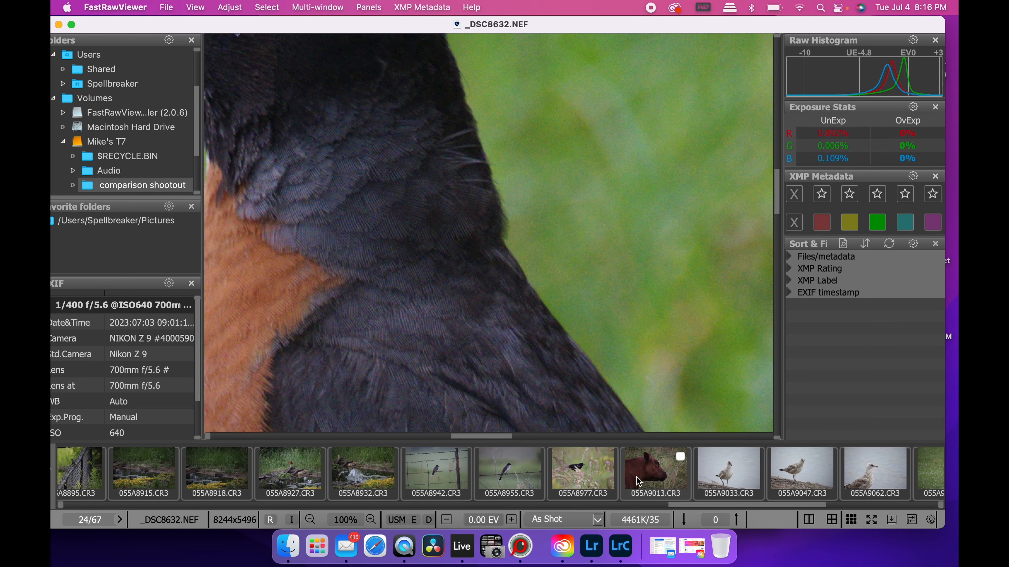
scroll("right", 3)
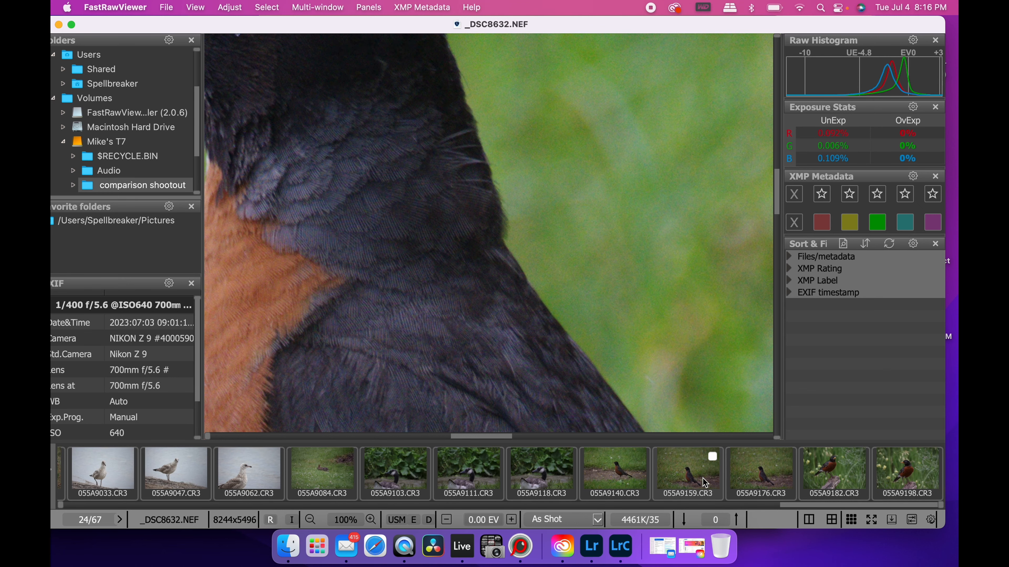
mouse_move(830, 479)
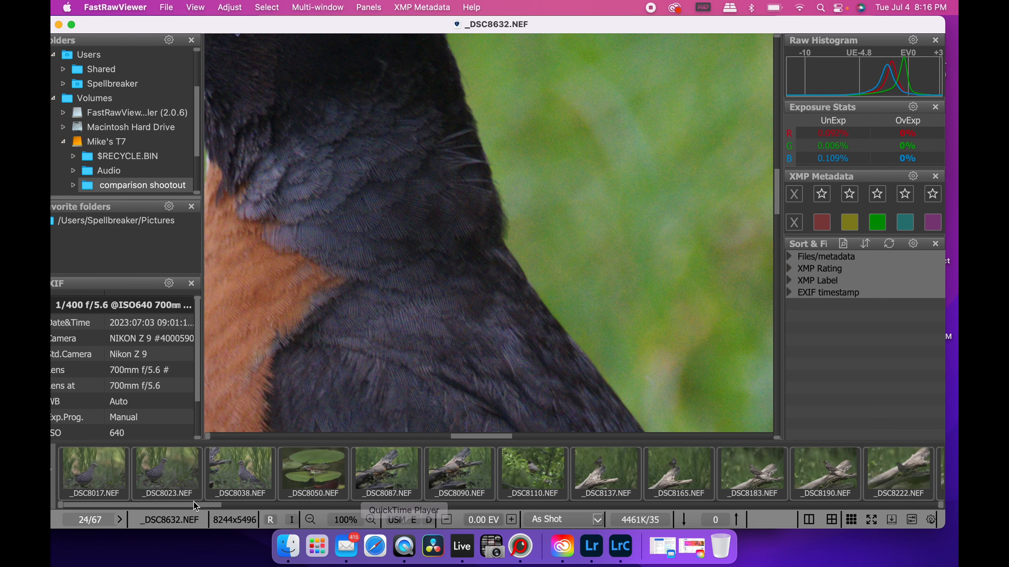
left_click(93, 474)
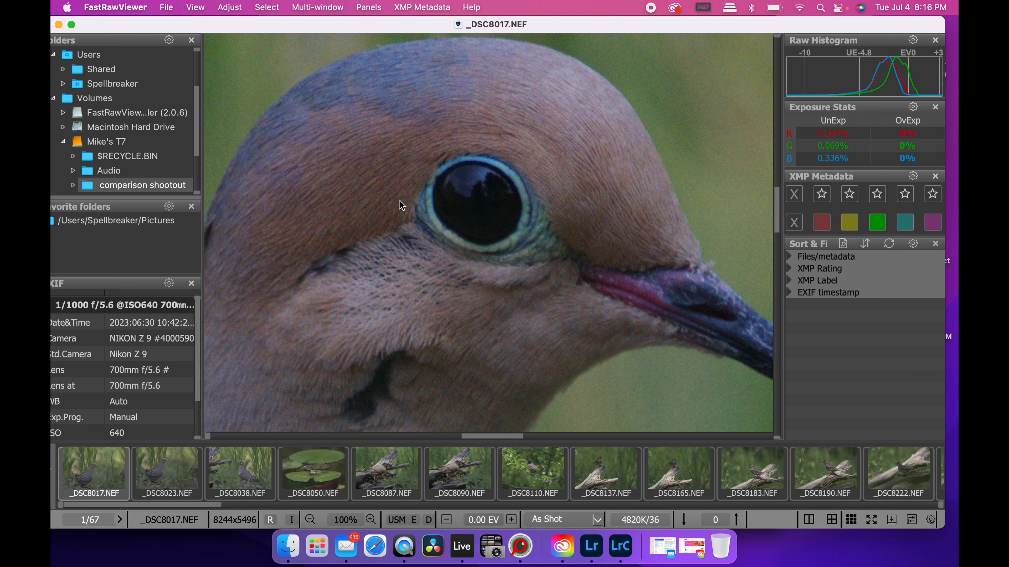
mouse_move(456, 258)
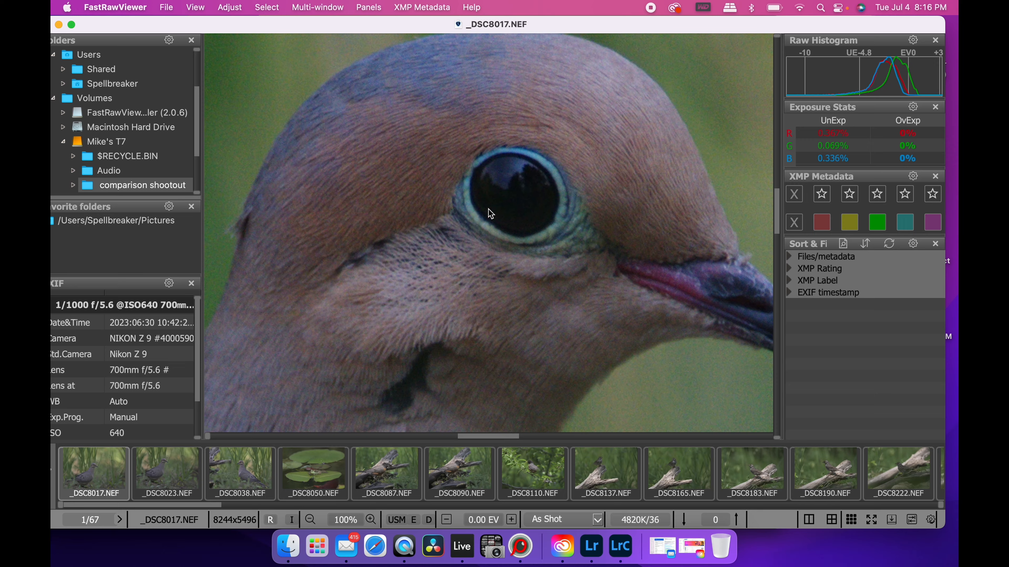
Step: Pan around the dove's eye and enable USM screen sharpening of the preview
left_click_drag(489, 214, 547, 306)
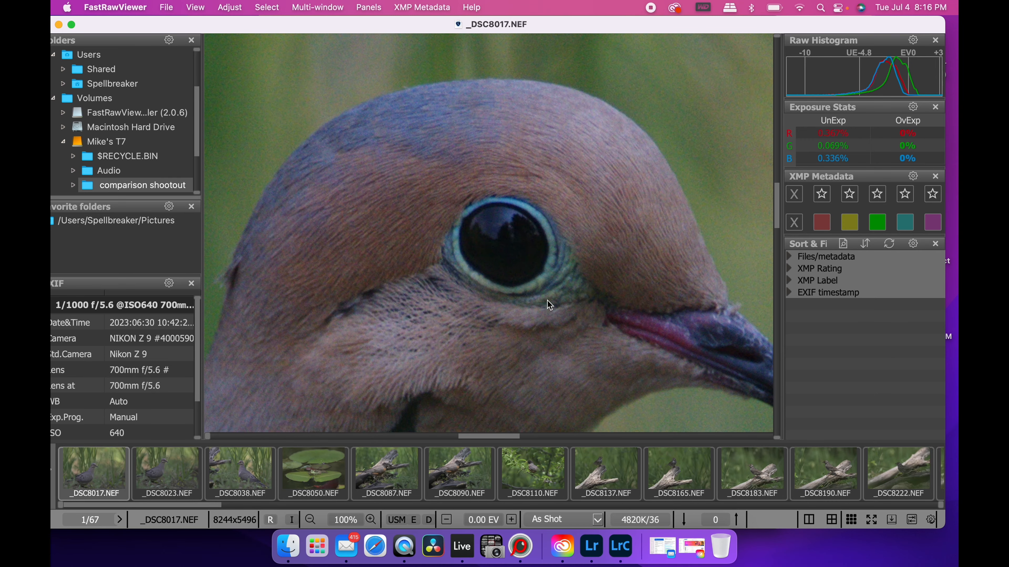
mouse_move(402, 517)
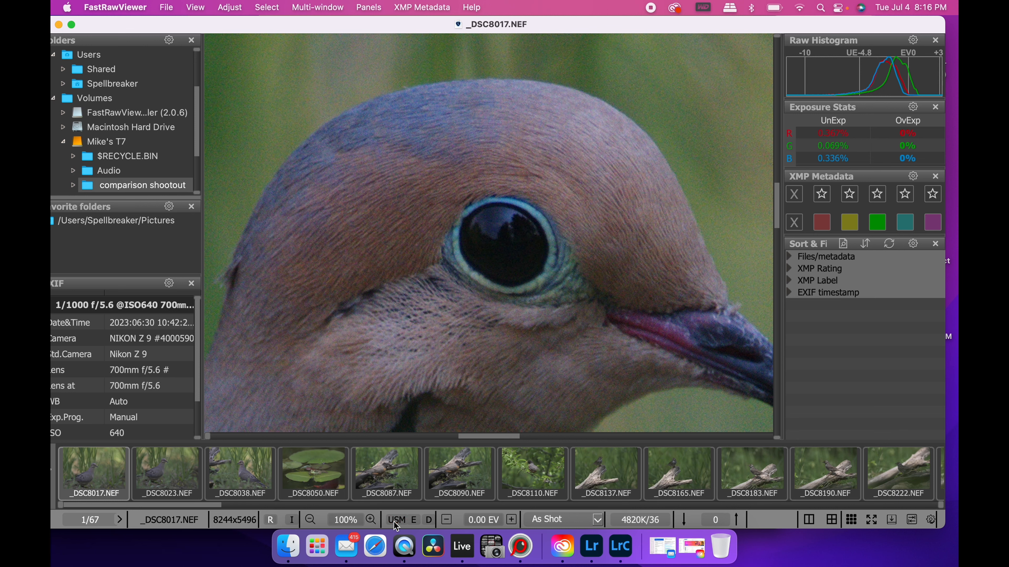
left_click(397, 520)
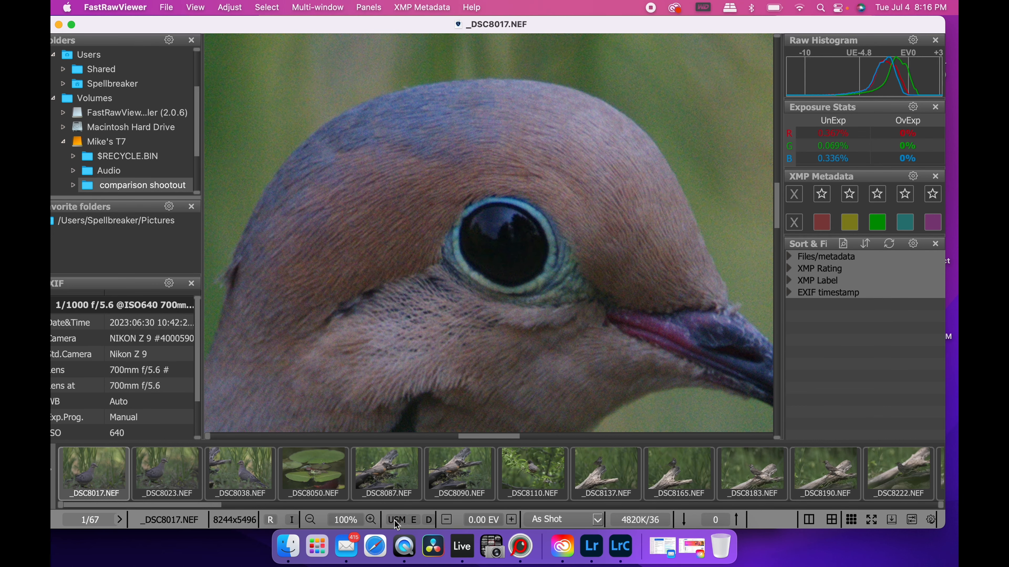
mouse_move(395, 524)
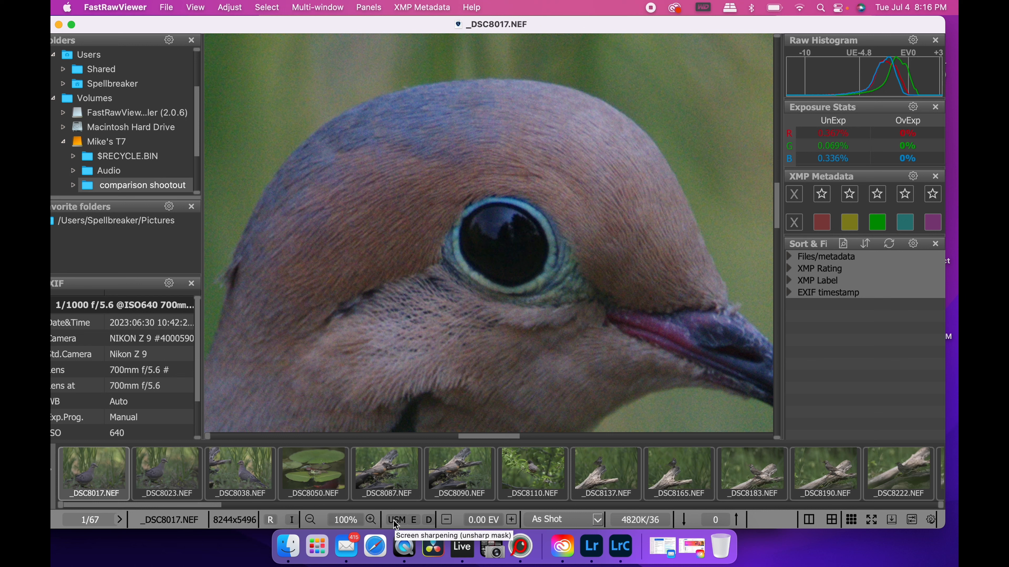
left_click(398, 519)
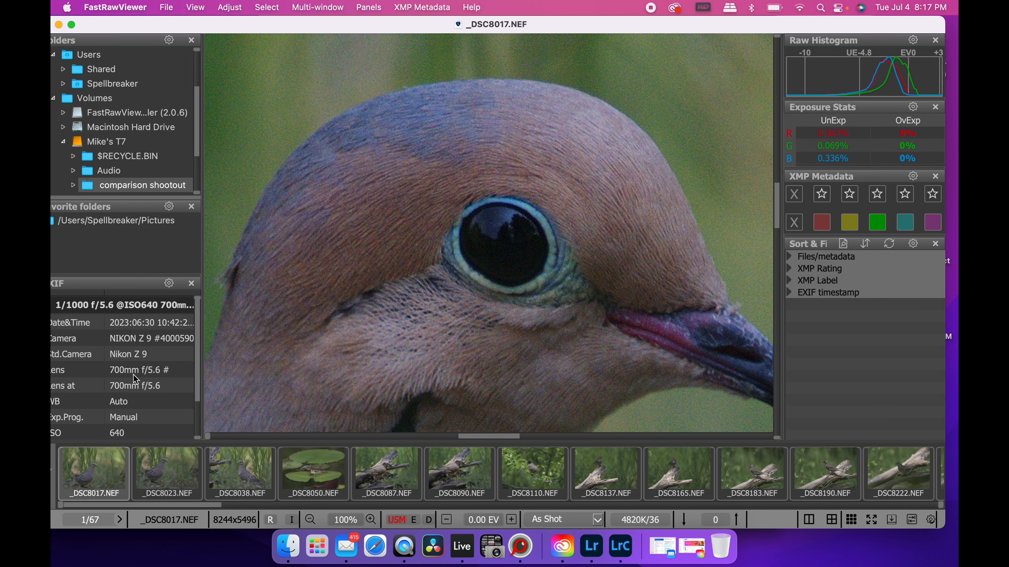
mouse_move(394, 428)
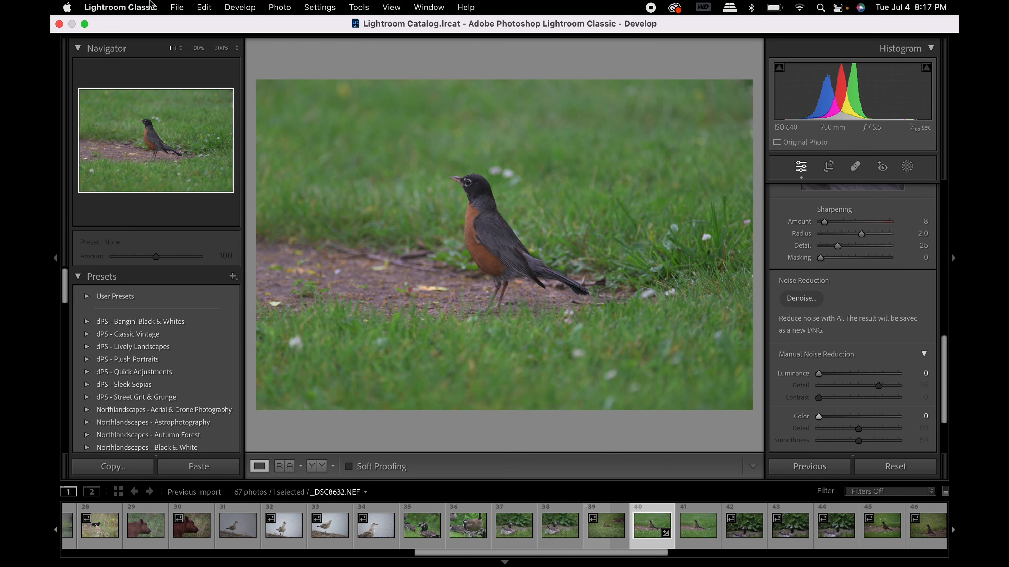
Step: Bring up Lightroom Classic's photo import window
left_click(175, 6)
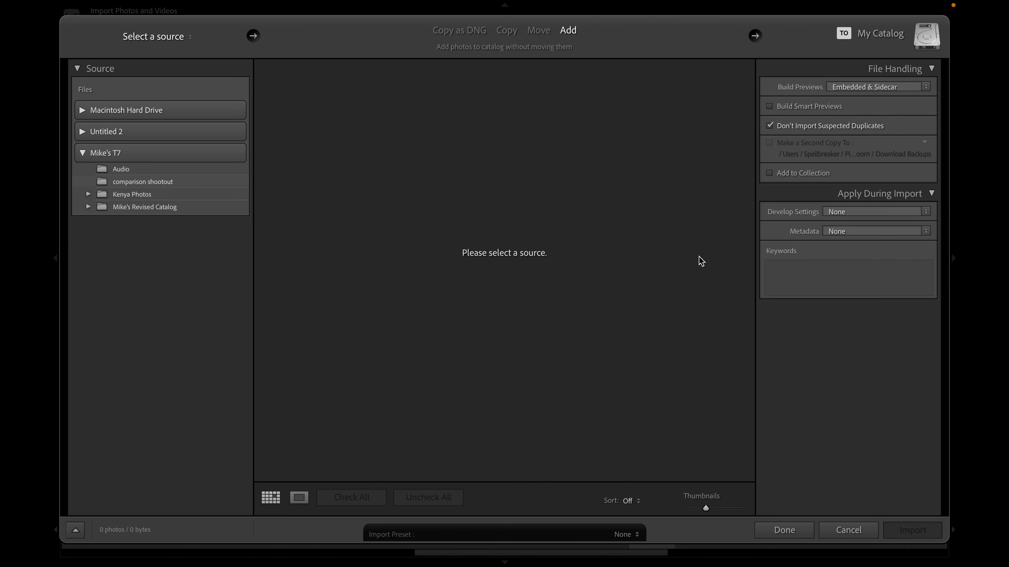
mouse_move(799, 92)
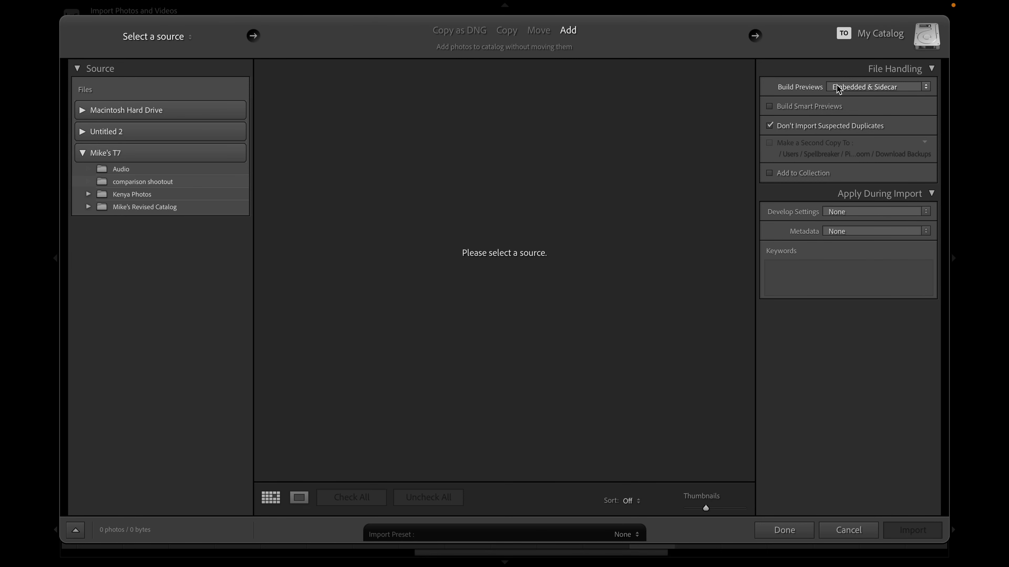
mouse_move(835, 450)
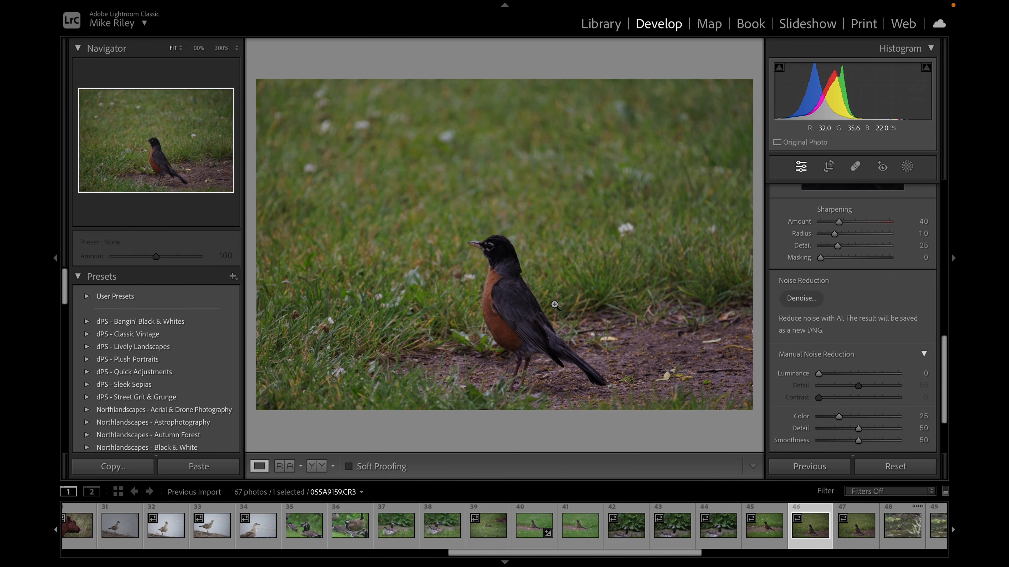
Step: Zoom the Canon robin photo to 300% and pan onto its back feathers in Lightroom Classic
left_click(555, 306)
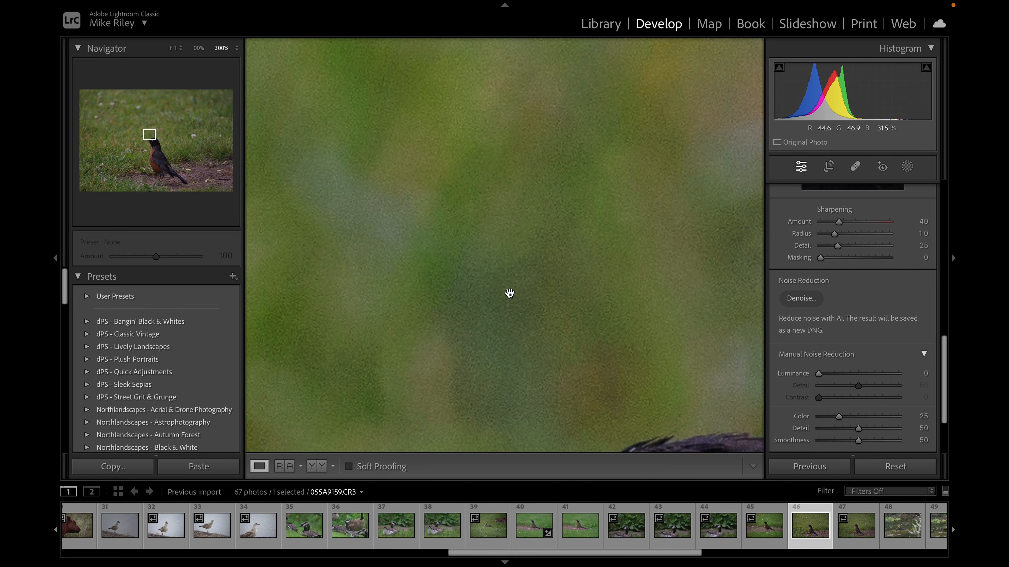
left_click_drag(509, 293, 519, 289)
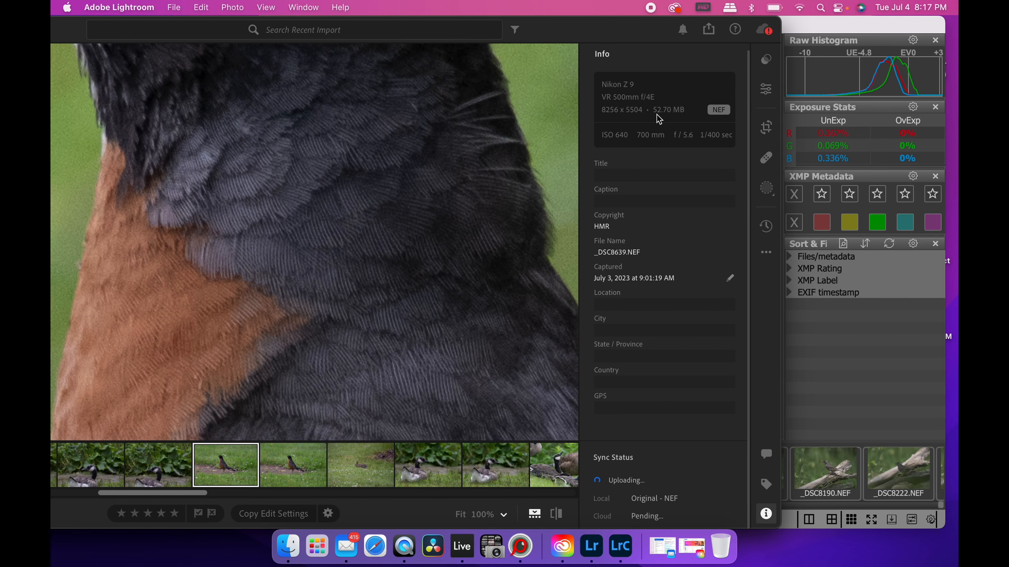
left_click(619, 547)
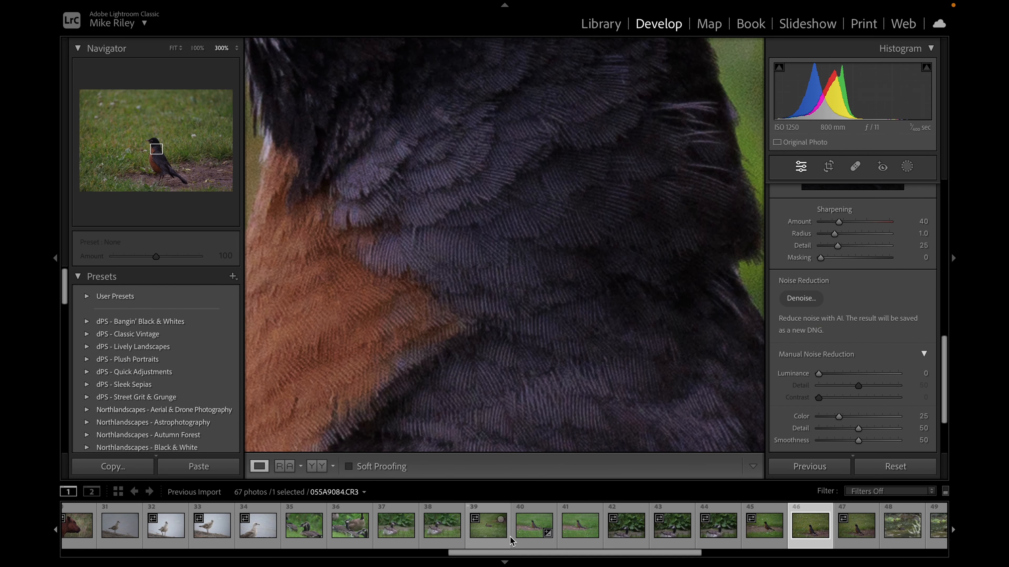
Step: Switch to the Z9 robin _DSC8632.NEF and pan the 300% view to its neck feathers
left_click(575, 523)
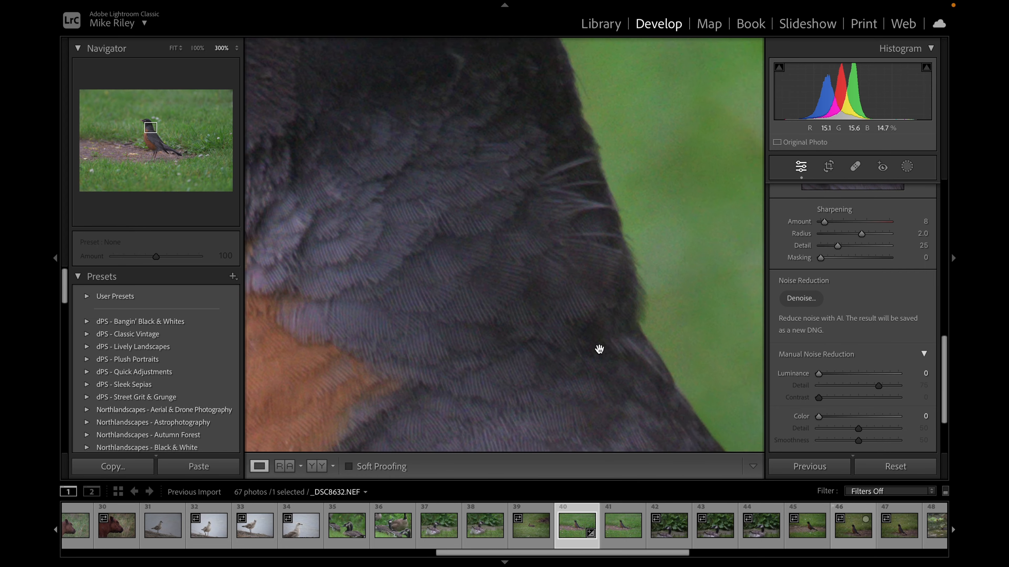
left_click_drag(598, 349, 575, 341)
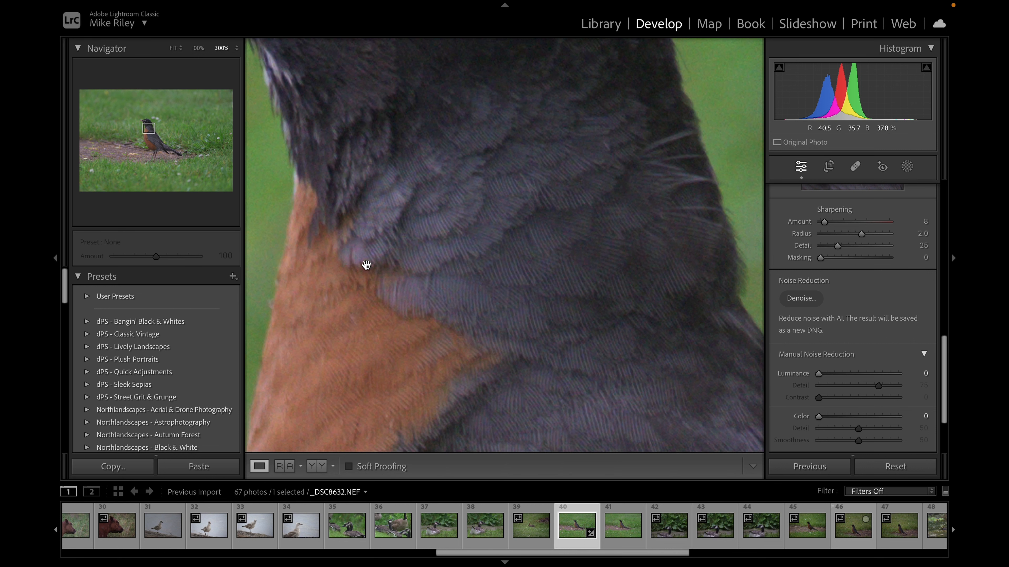
mouse_move(377, 267)
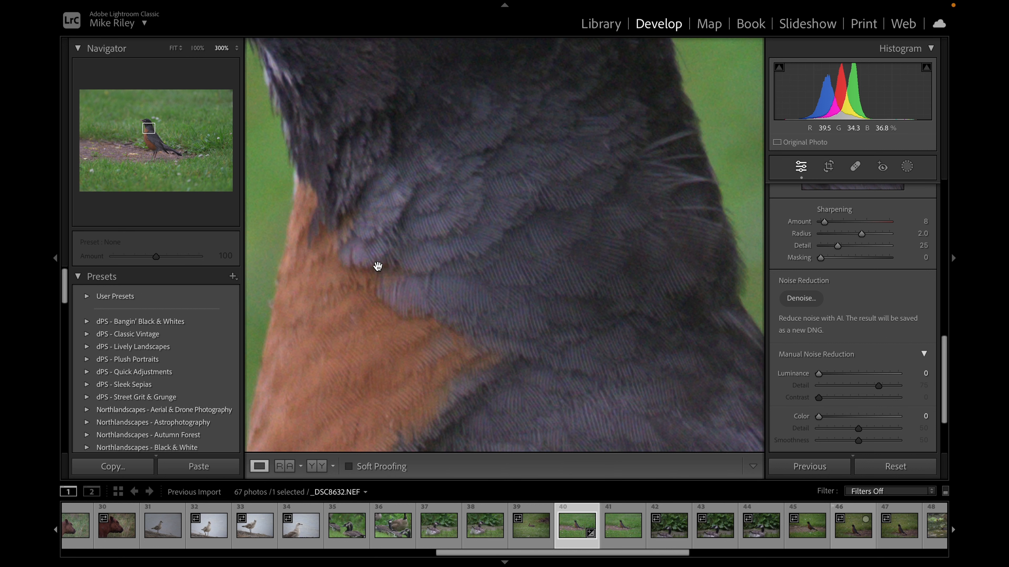